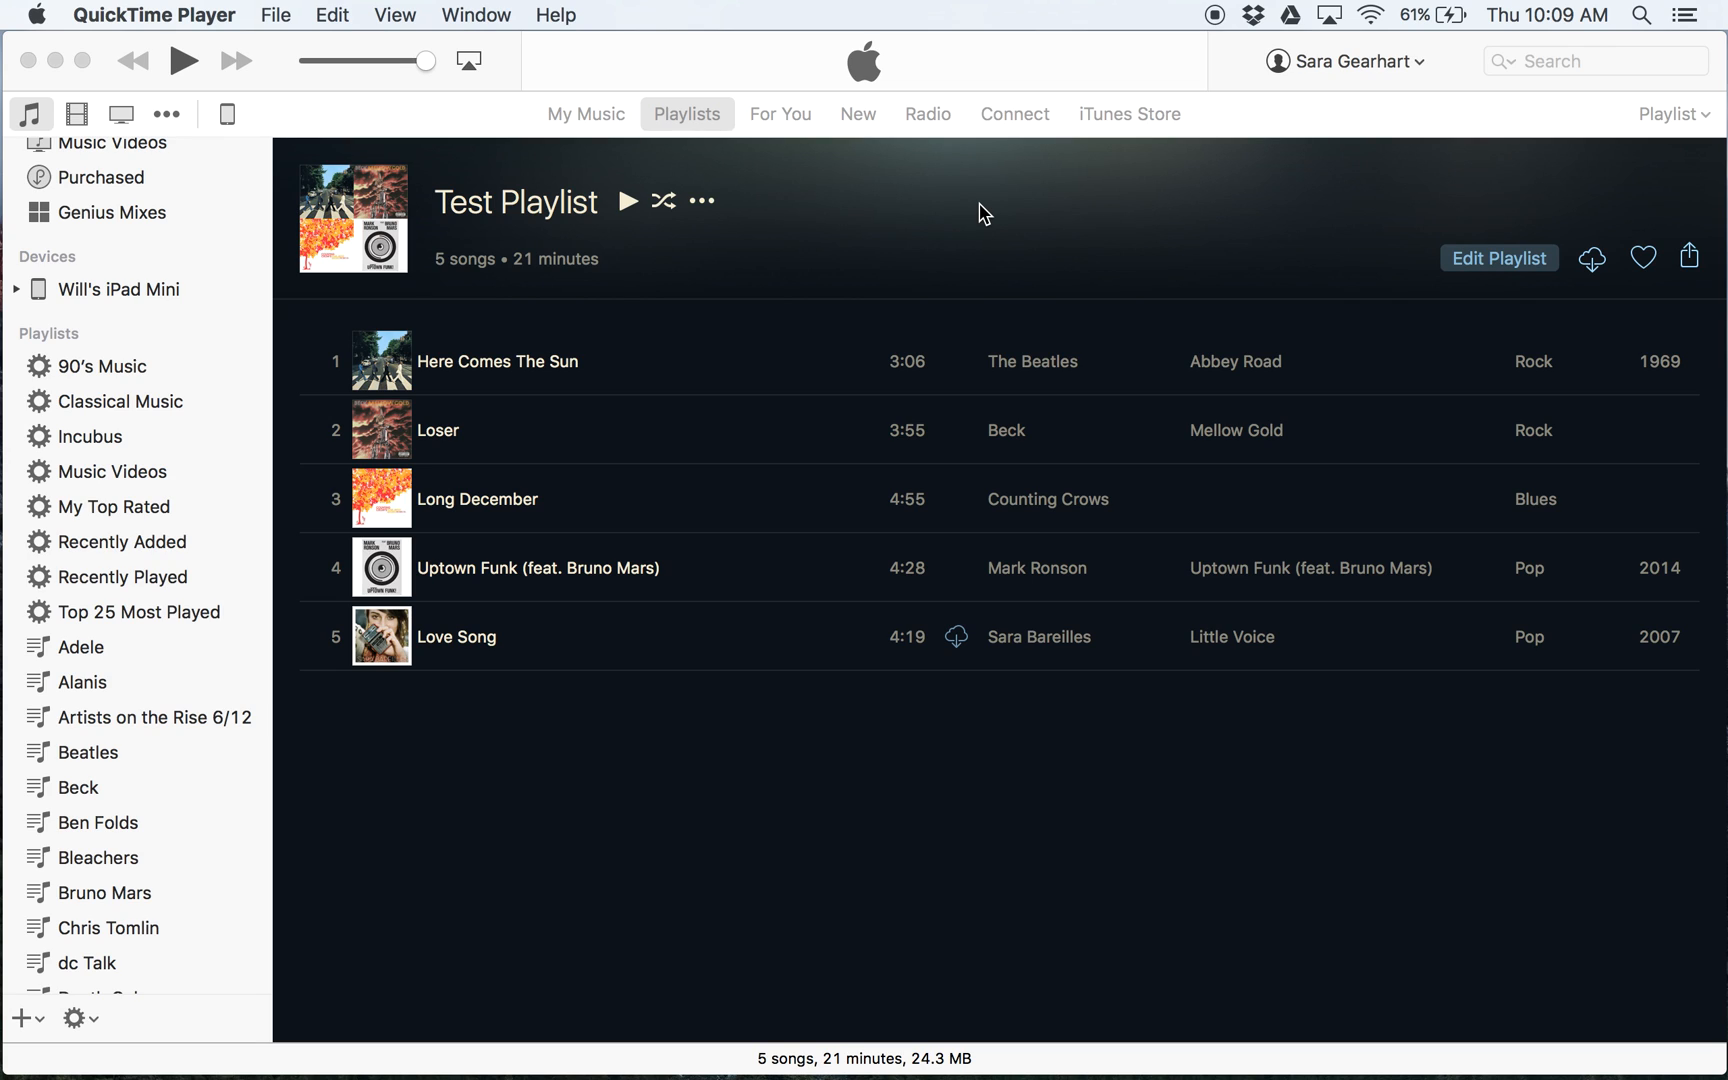
mouse_move(758, 294)
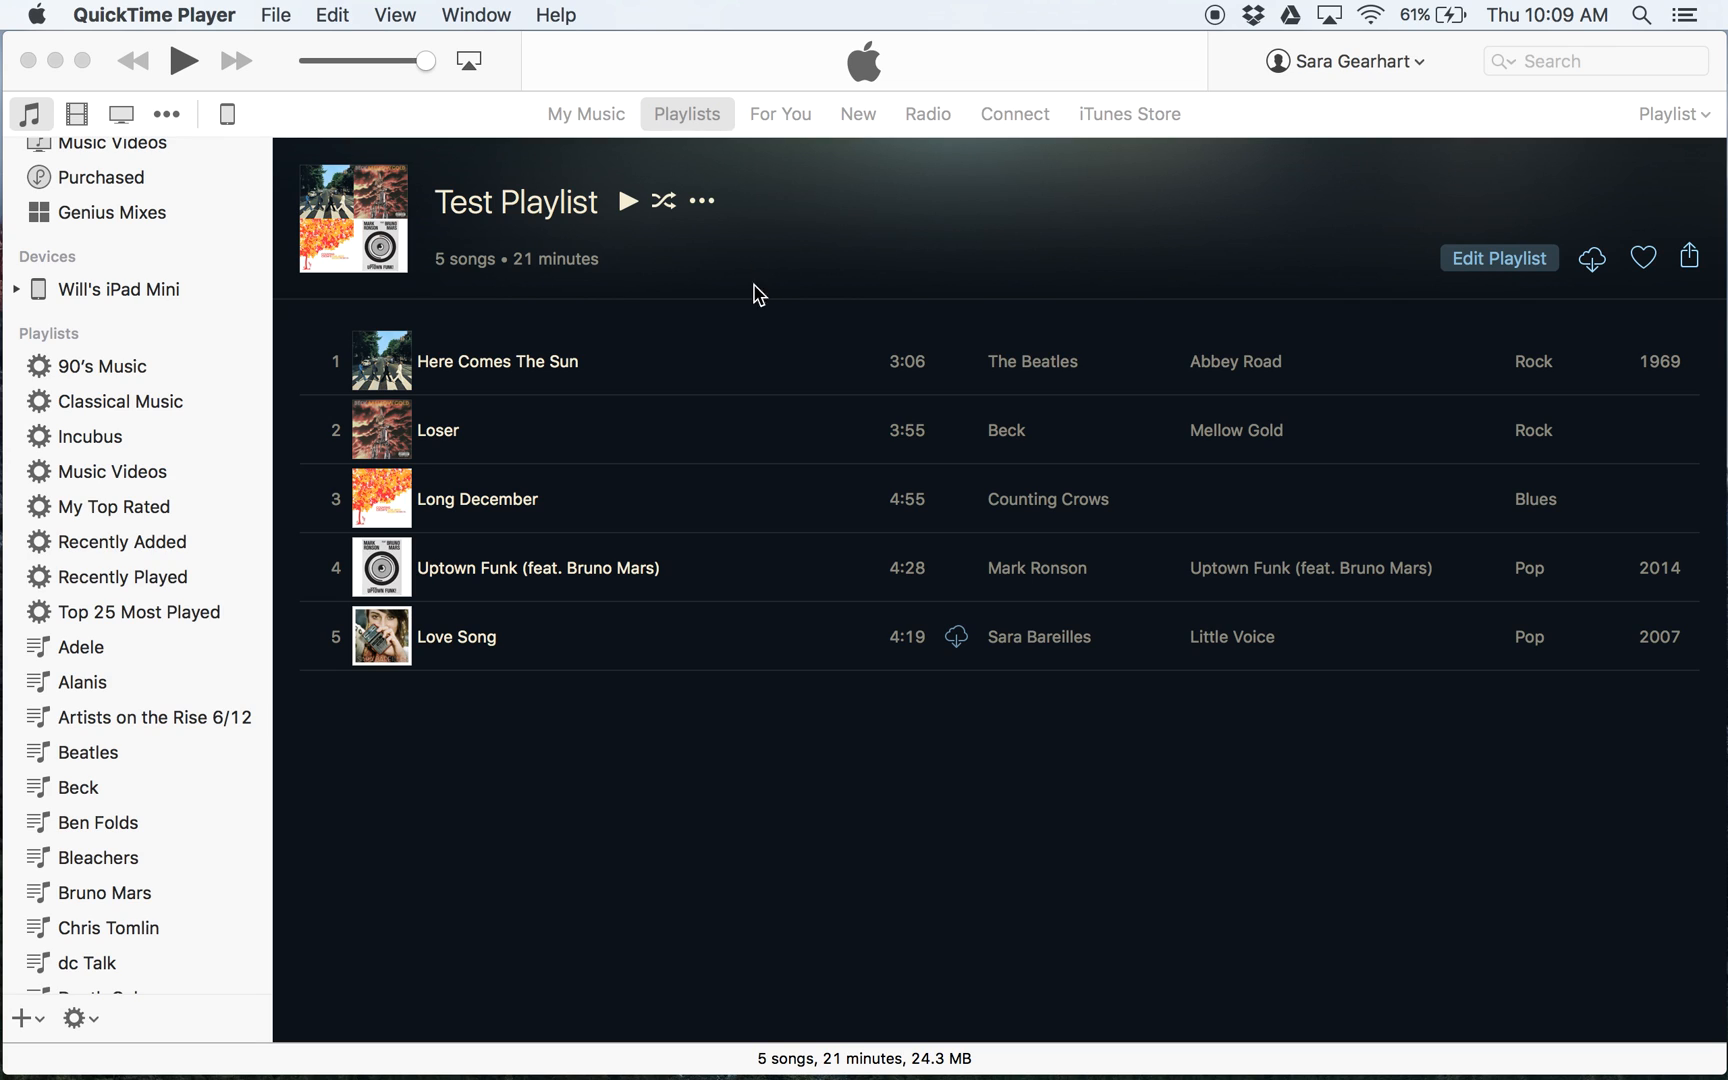
mouse_move(1128, 320)
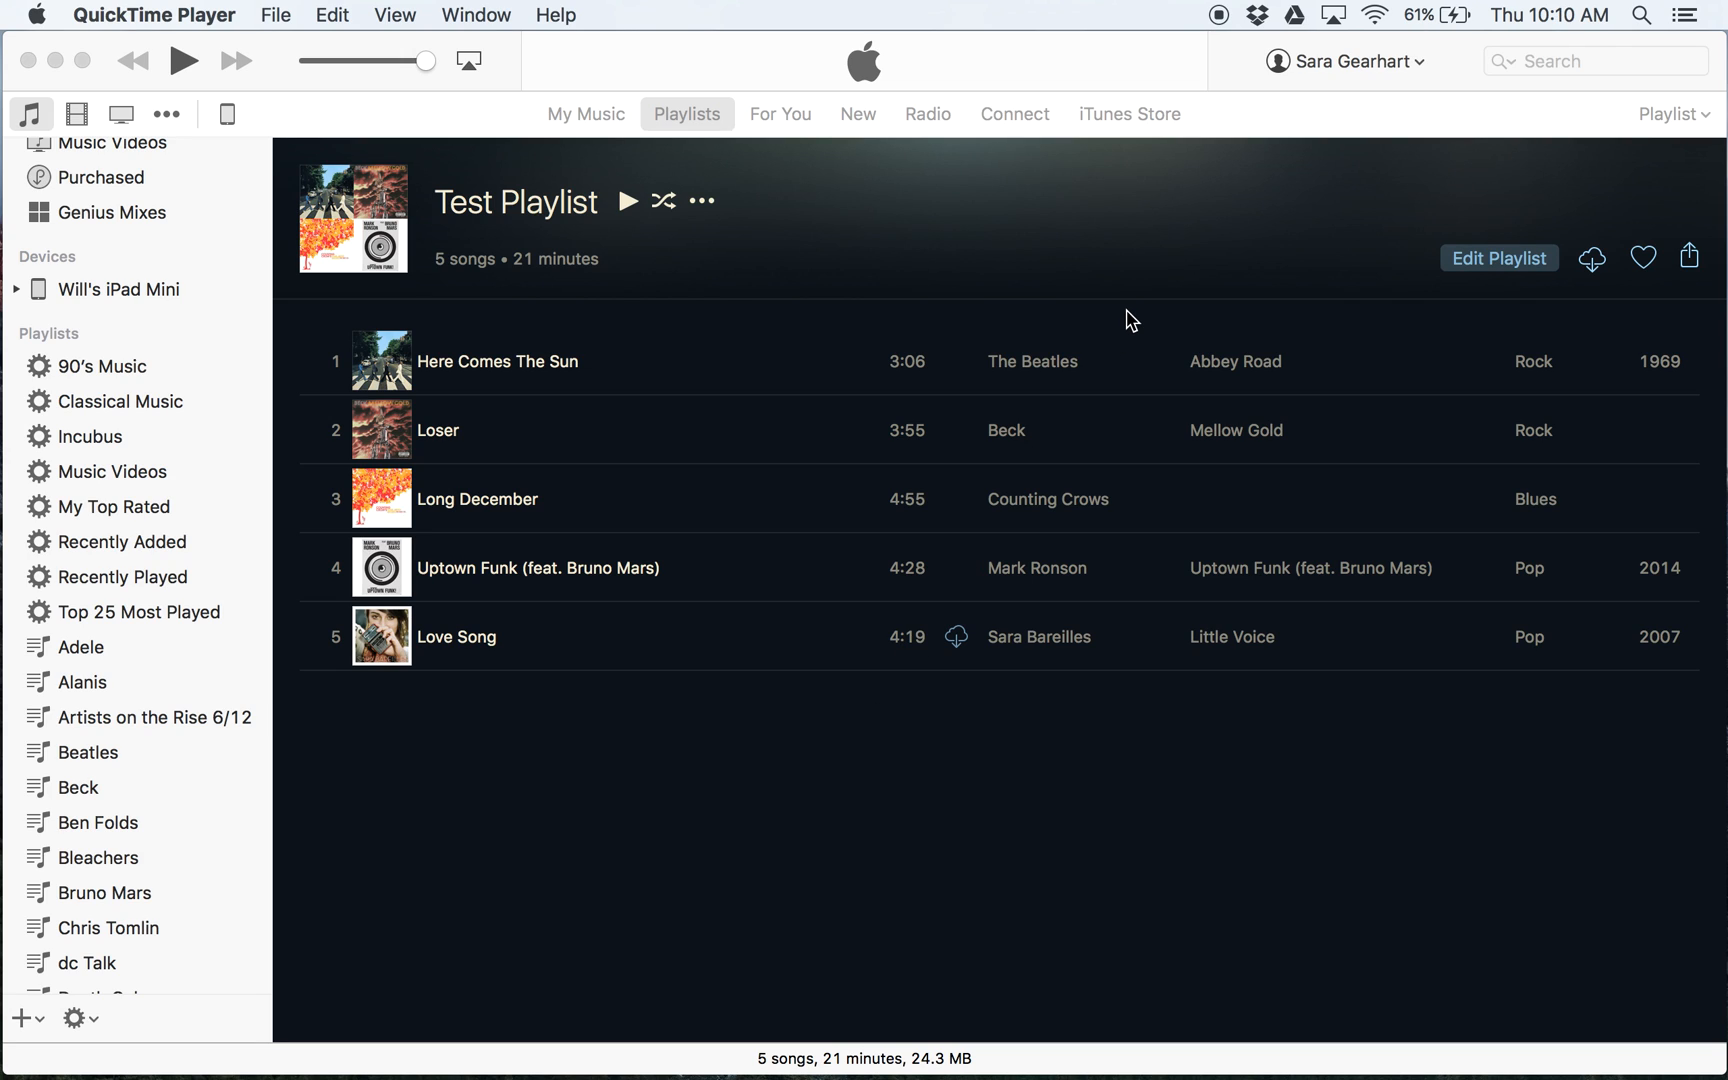
mouse_move(30, 1030)
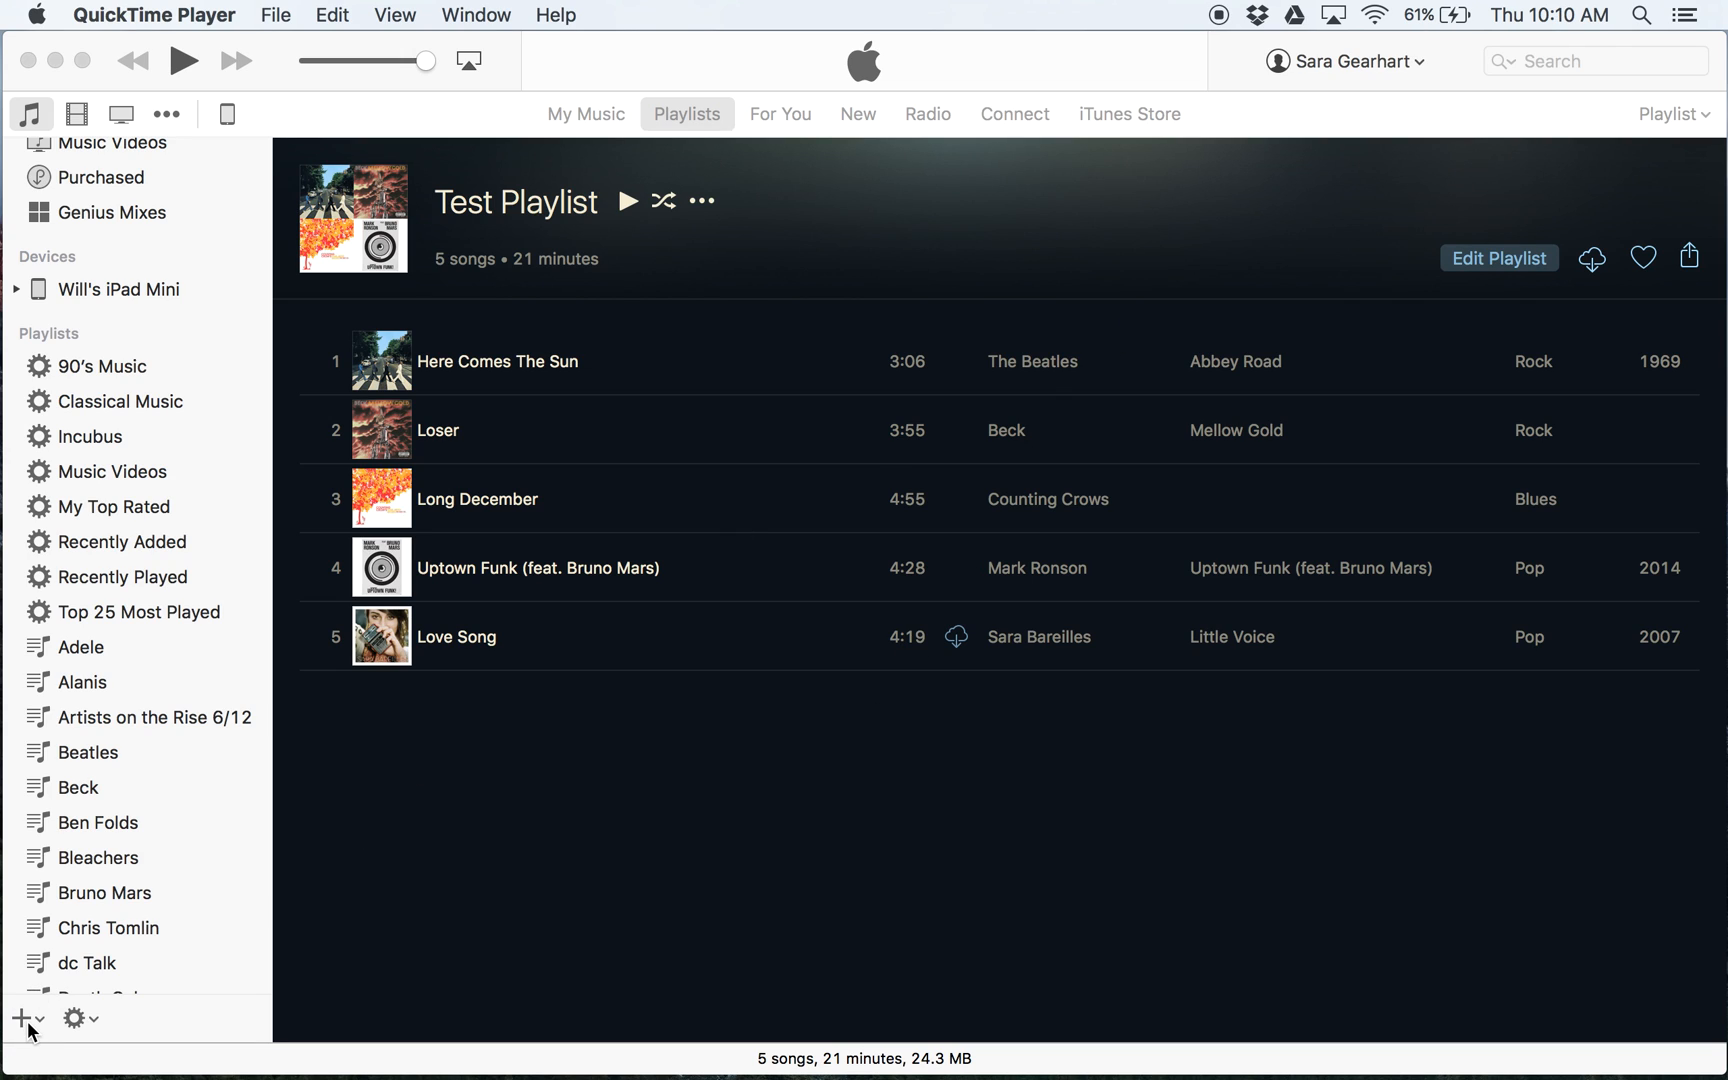
mouse_move(1408, 192)
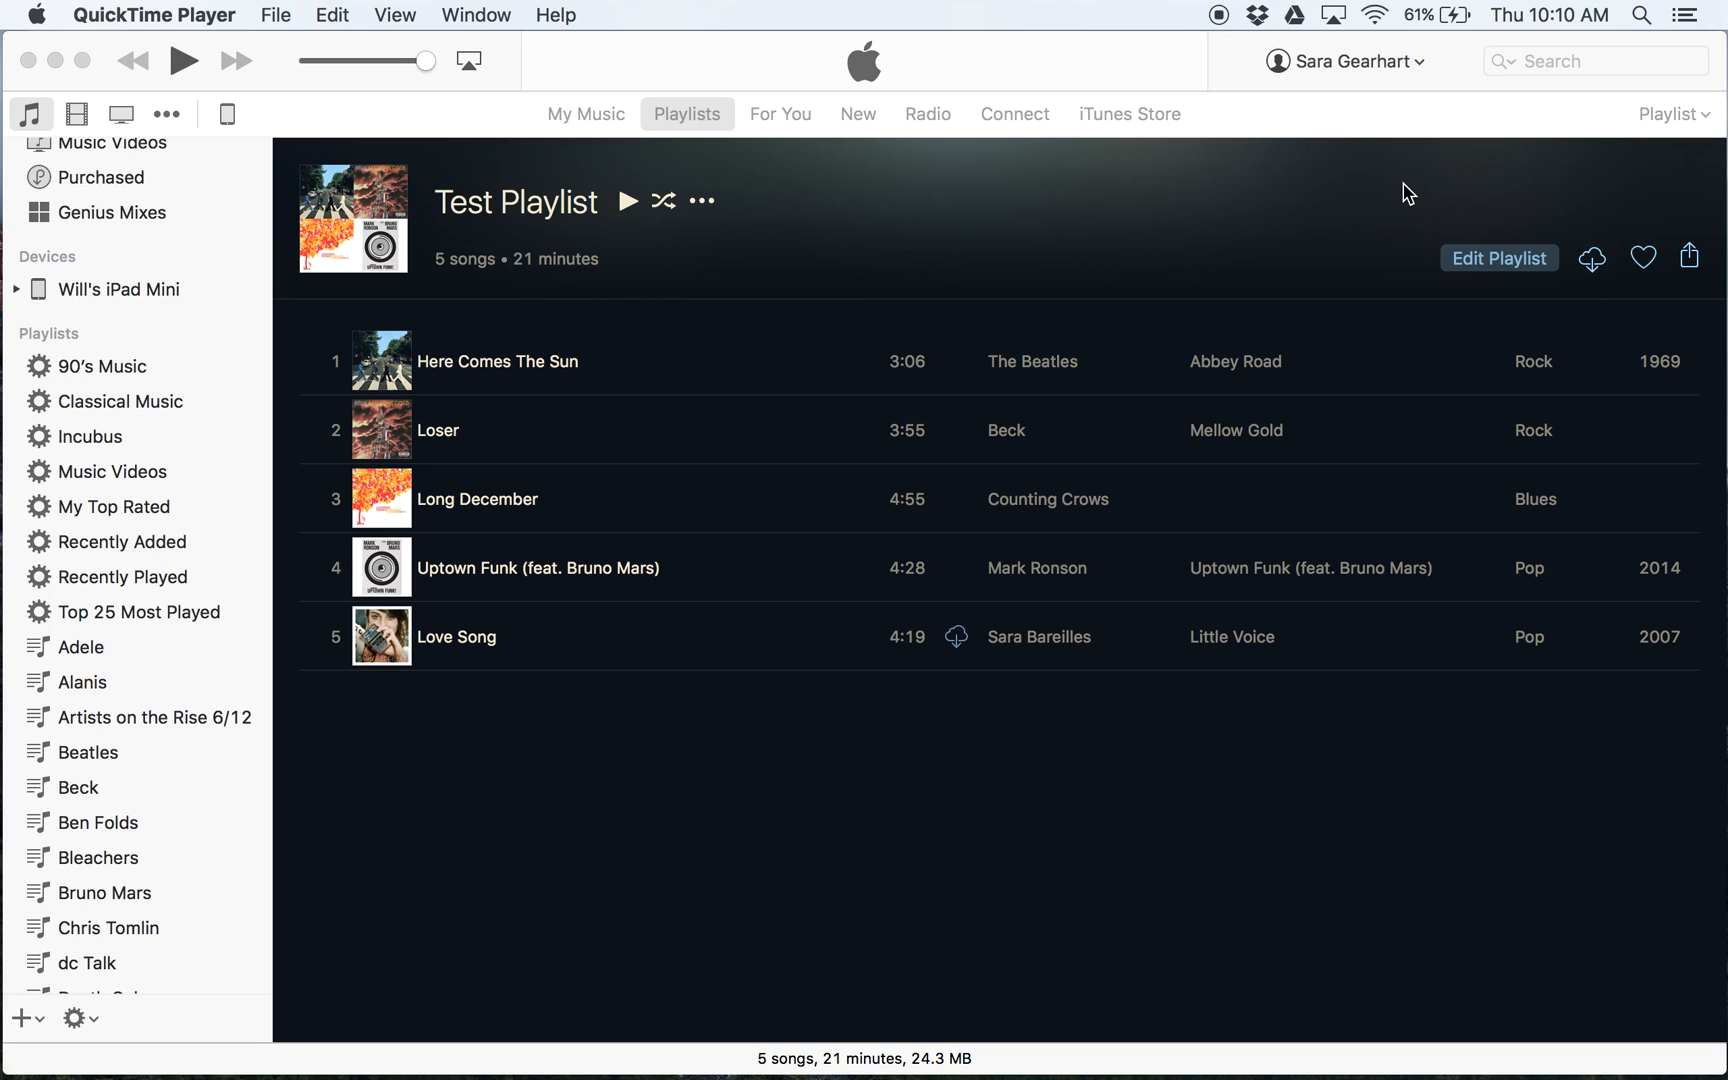
Step: Switch Test Playlist from Playlist view to the Songs list view
click(1674, 114)
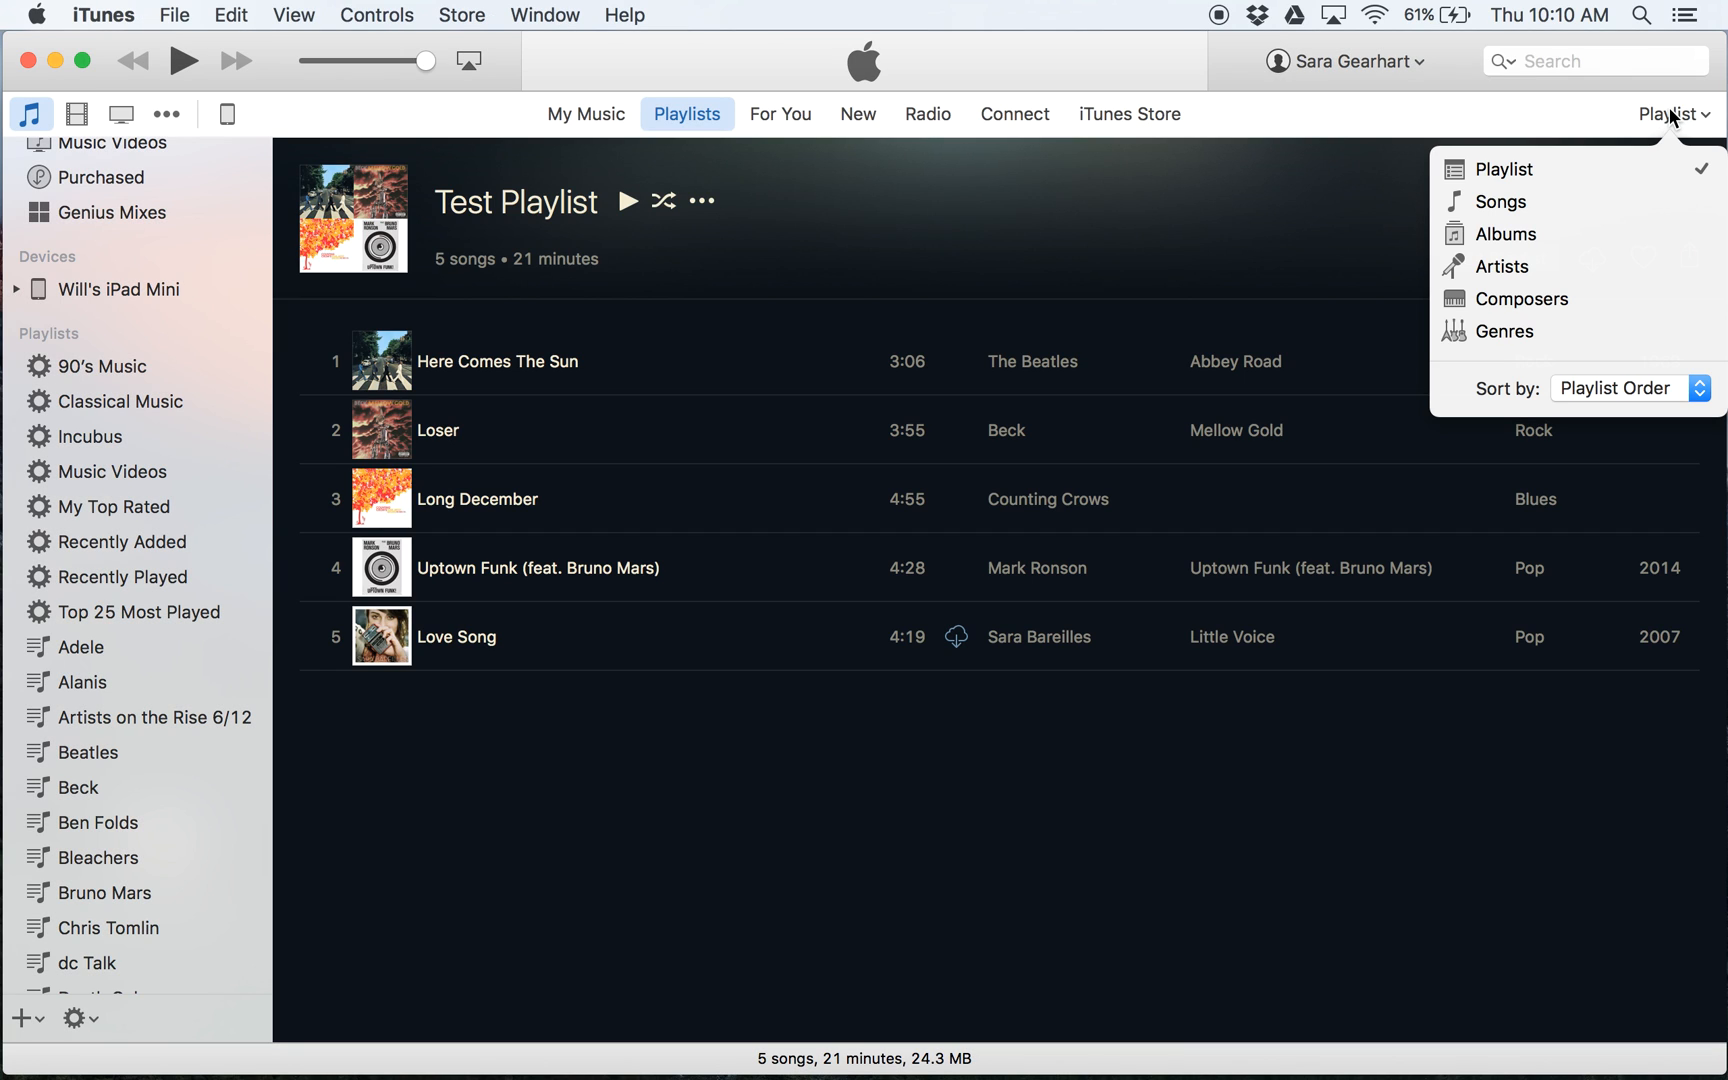
mouse_move(1502, 168)
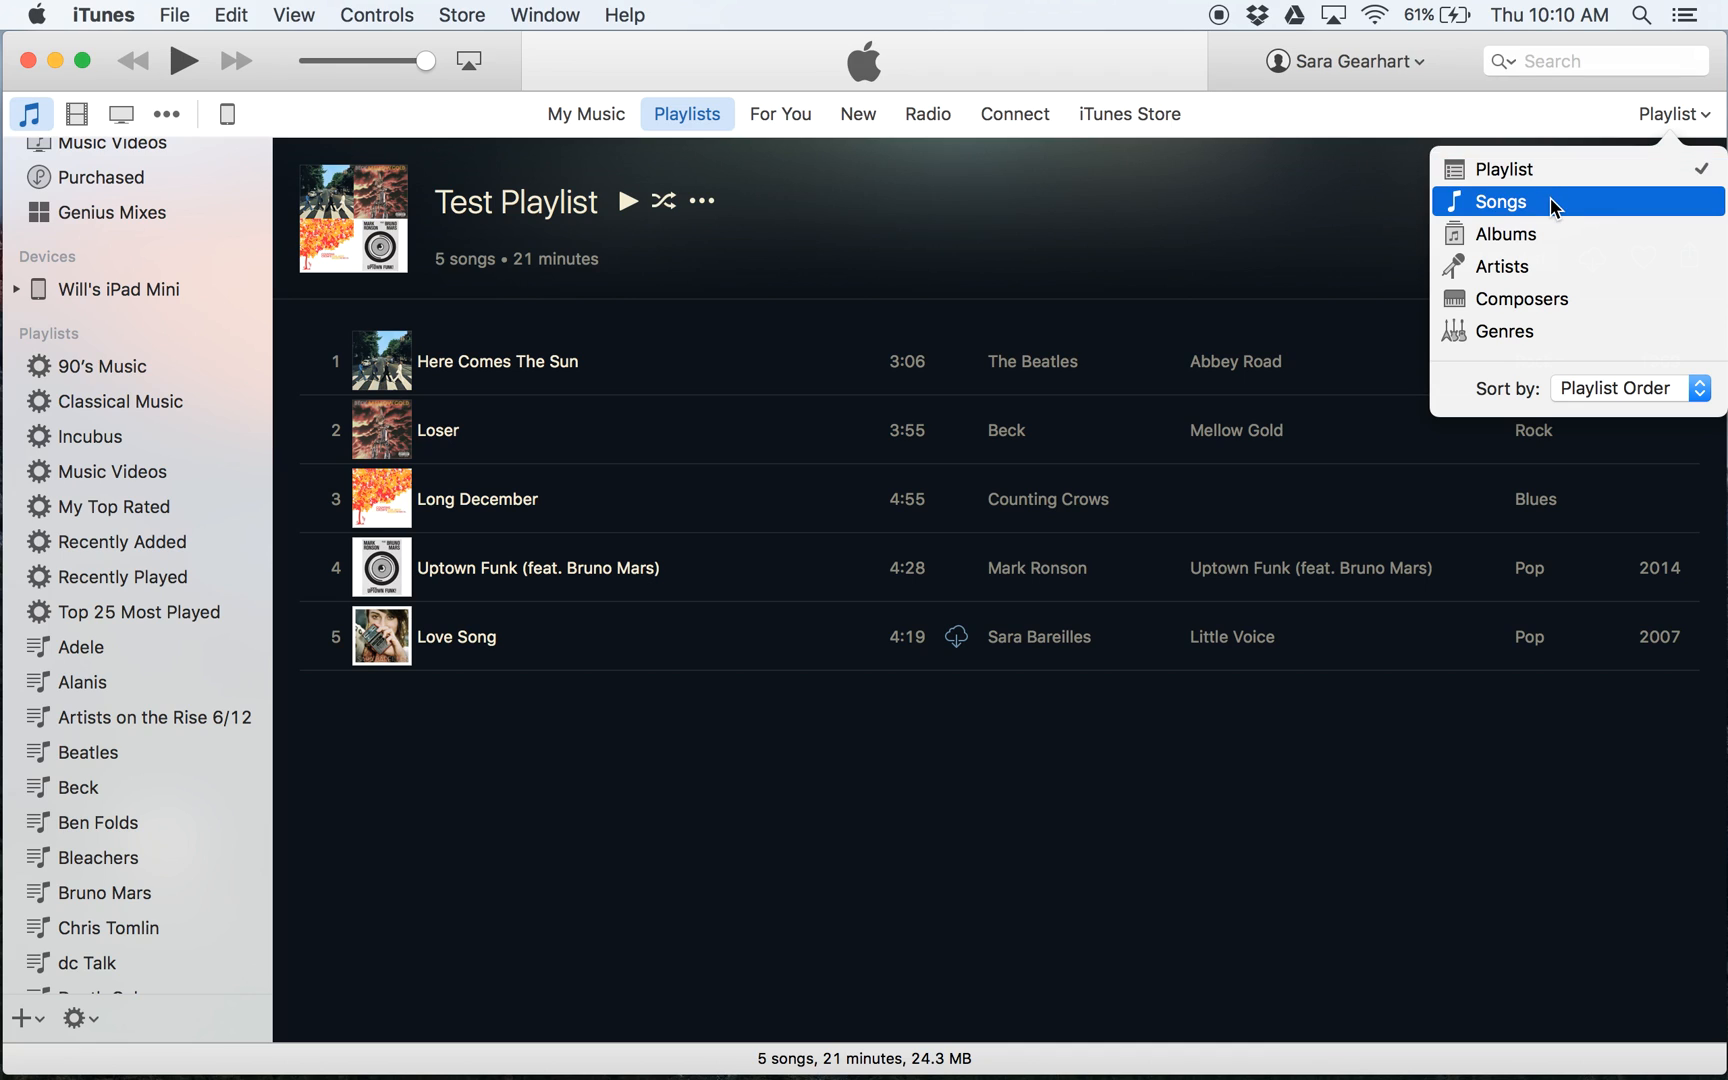
click(1500, 200)
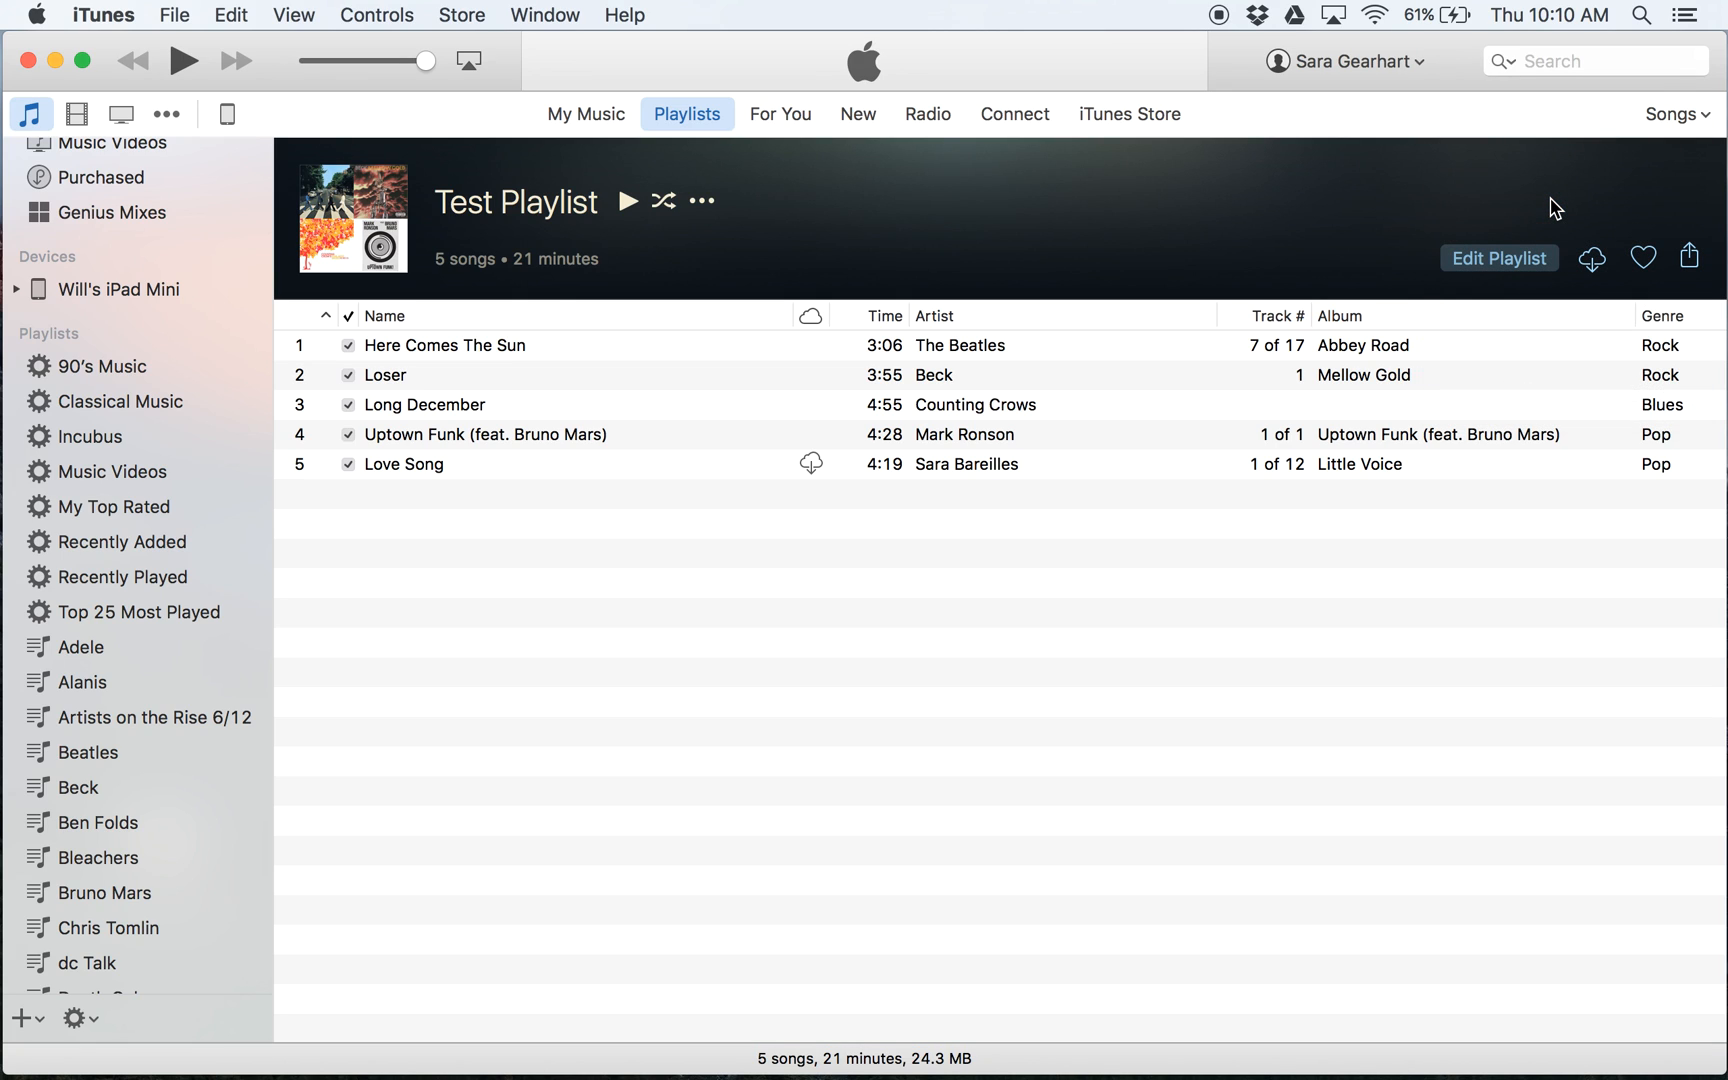
mouse_move(384, 576)
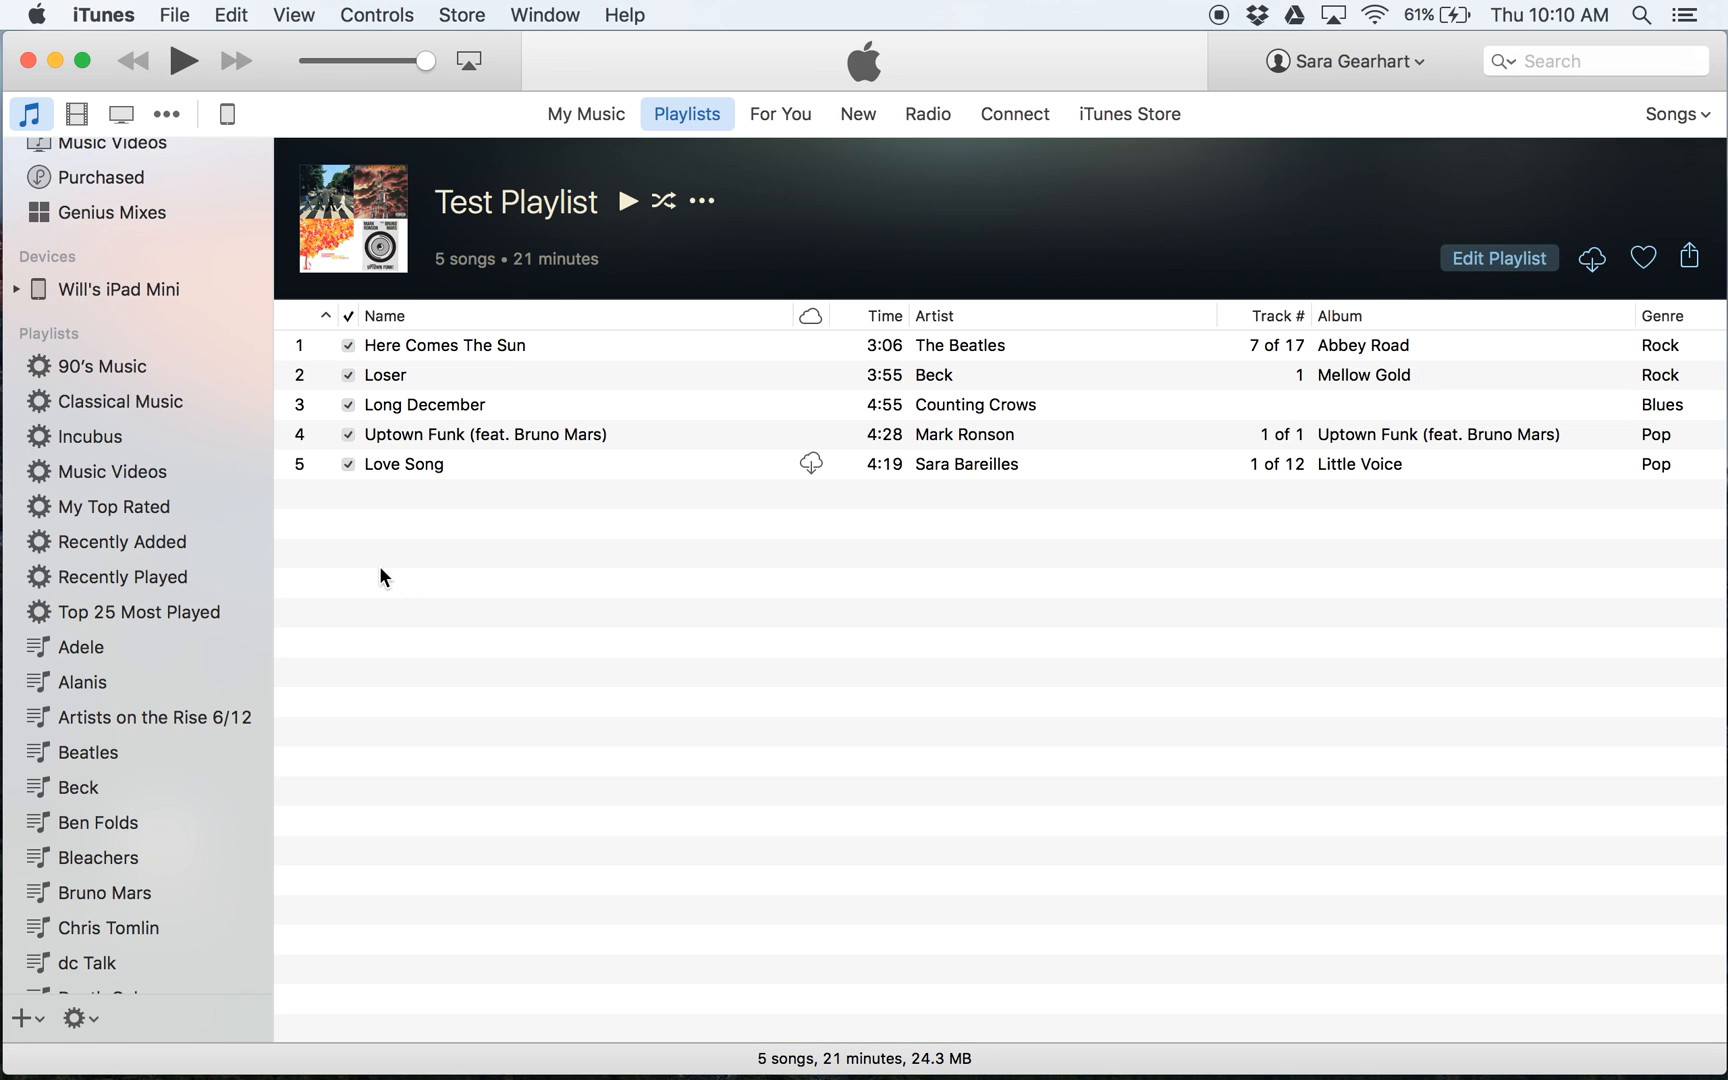
mouse_move(310, 306)
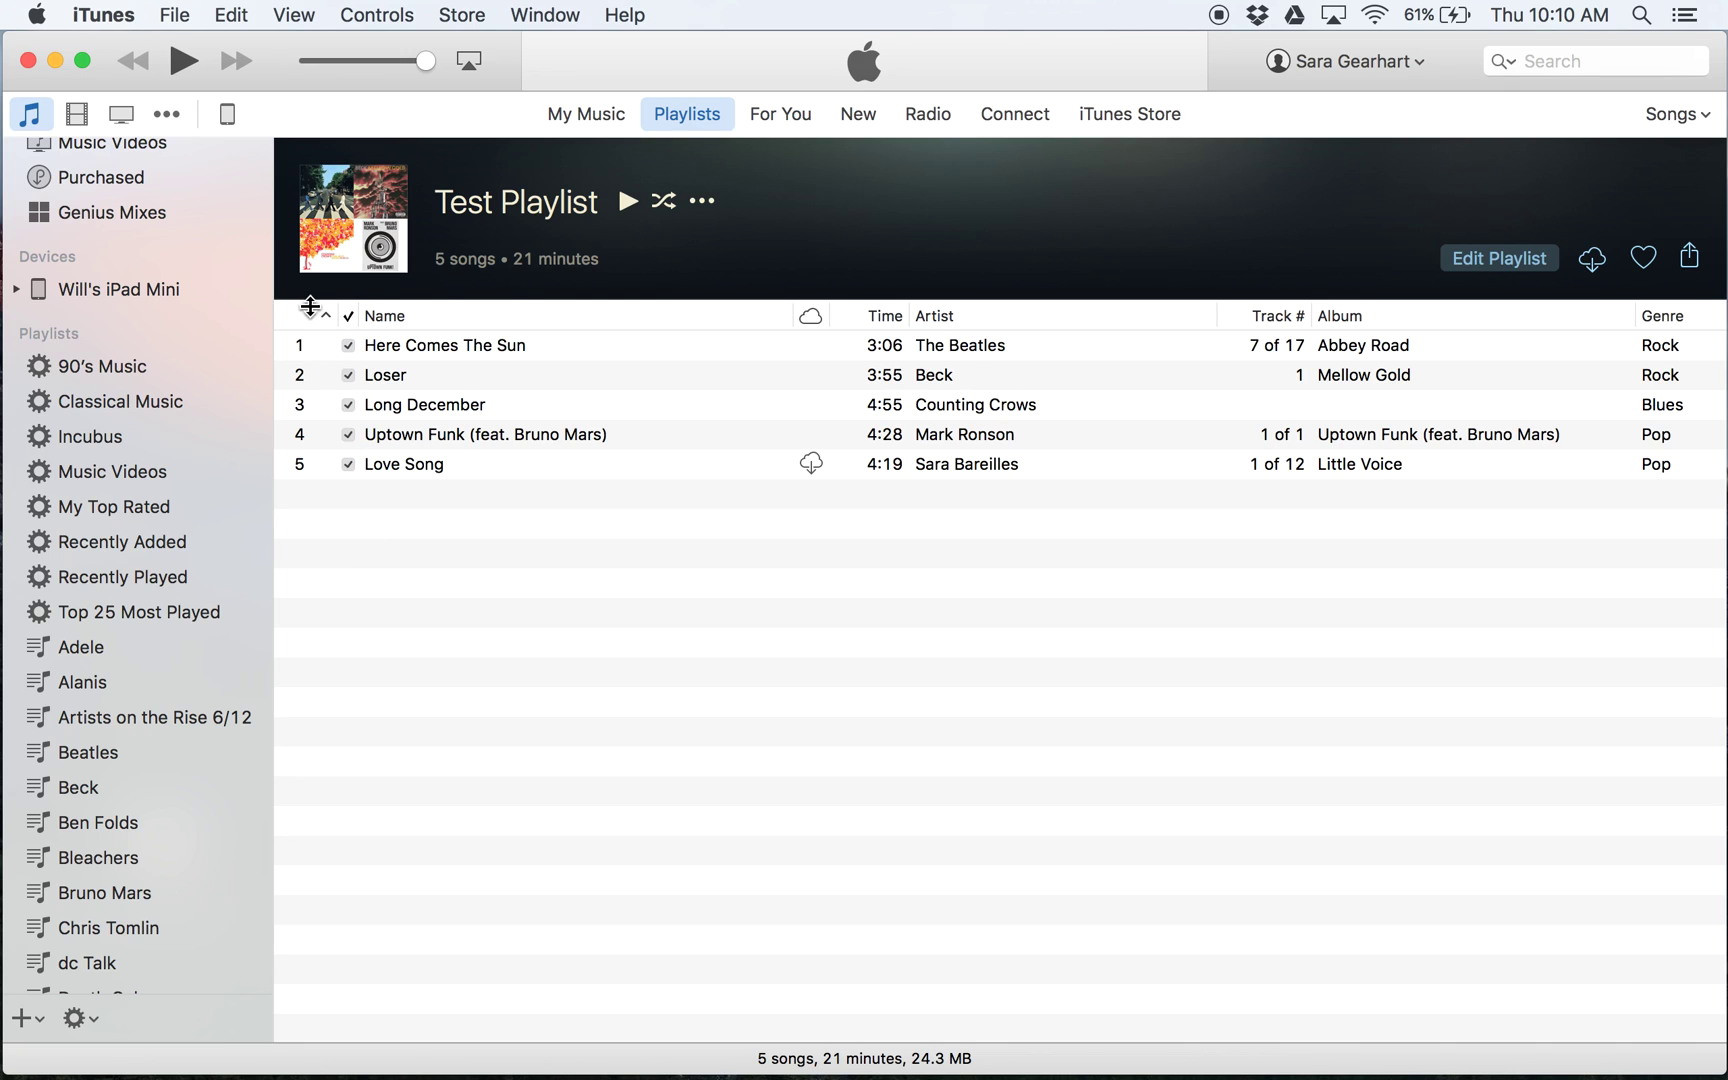
mouse_move(388, 344)
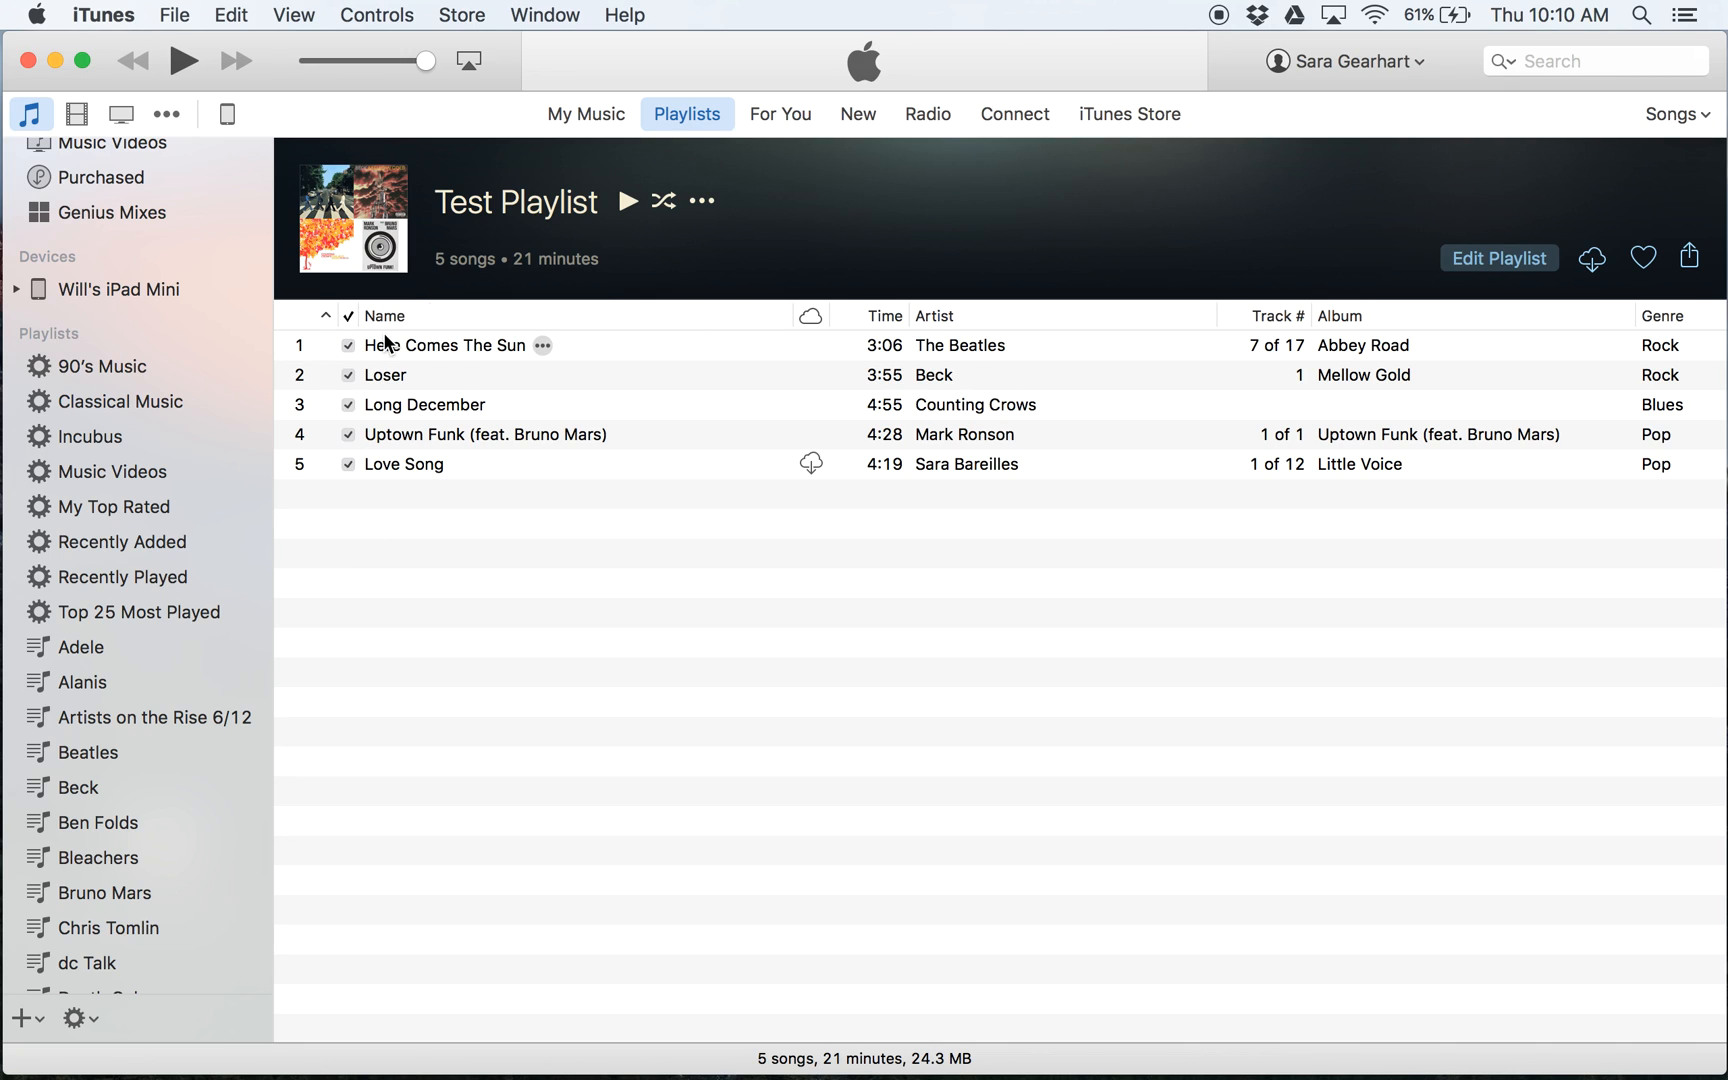
mouse_move(350, 410)
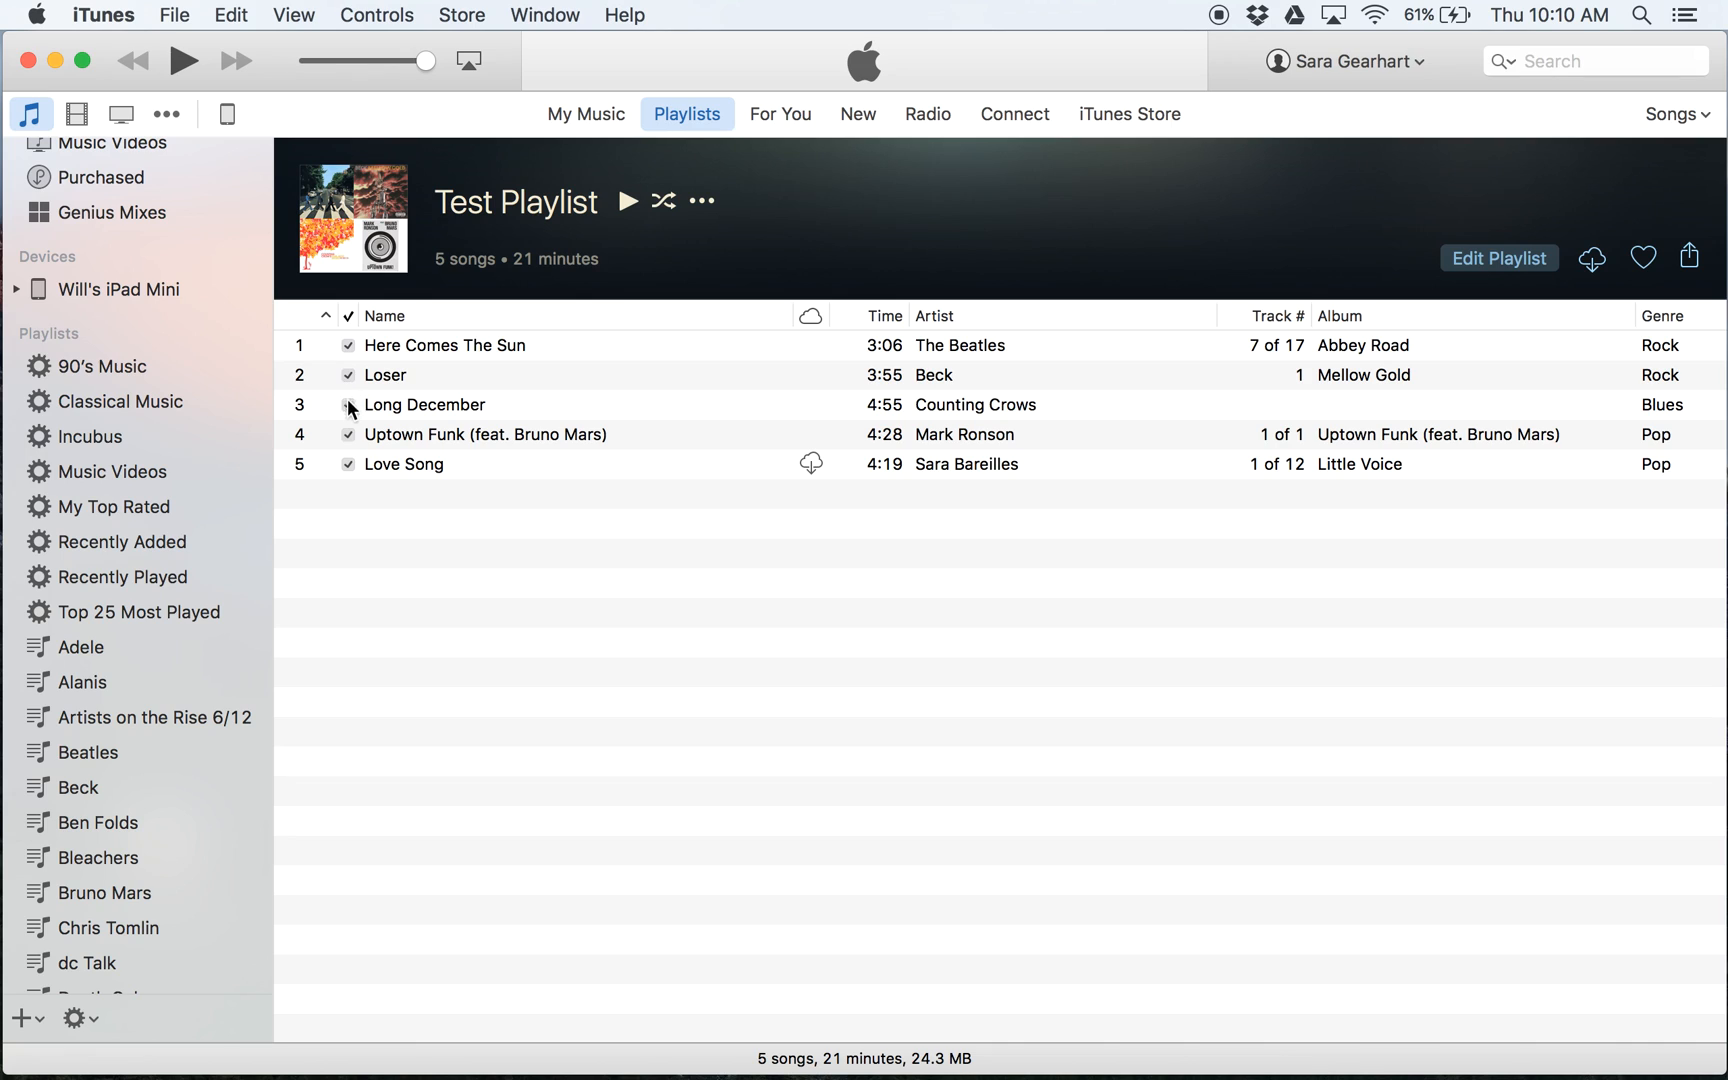
mouse_move(352, 350)
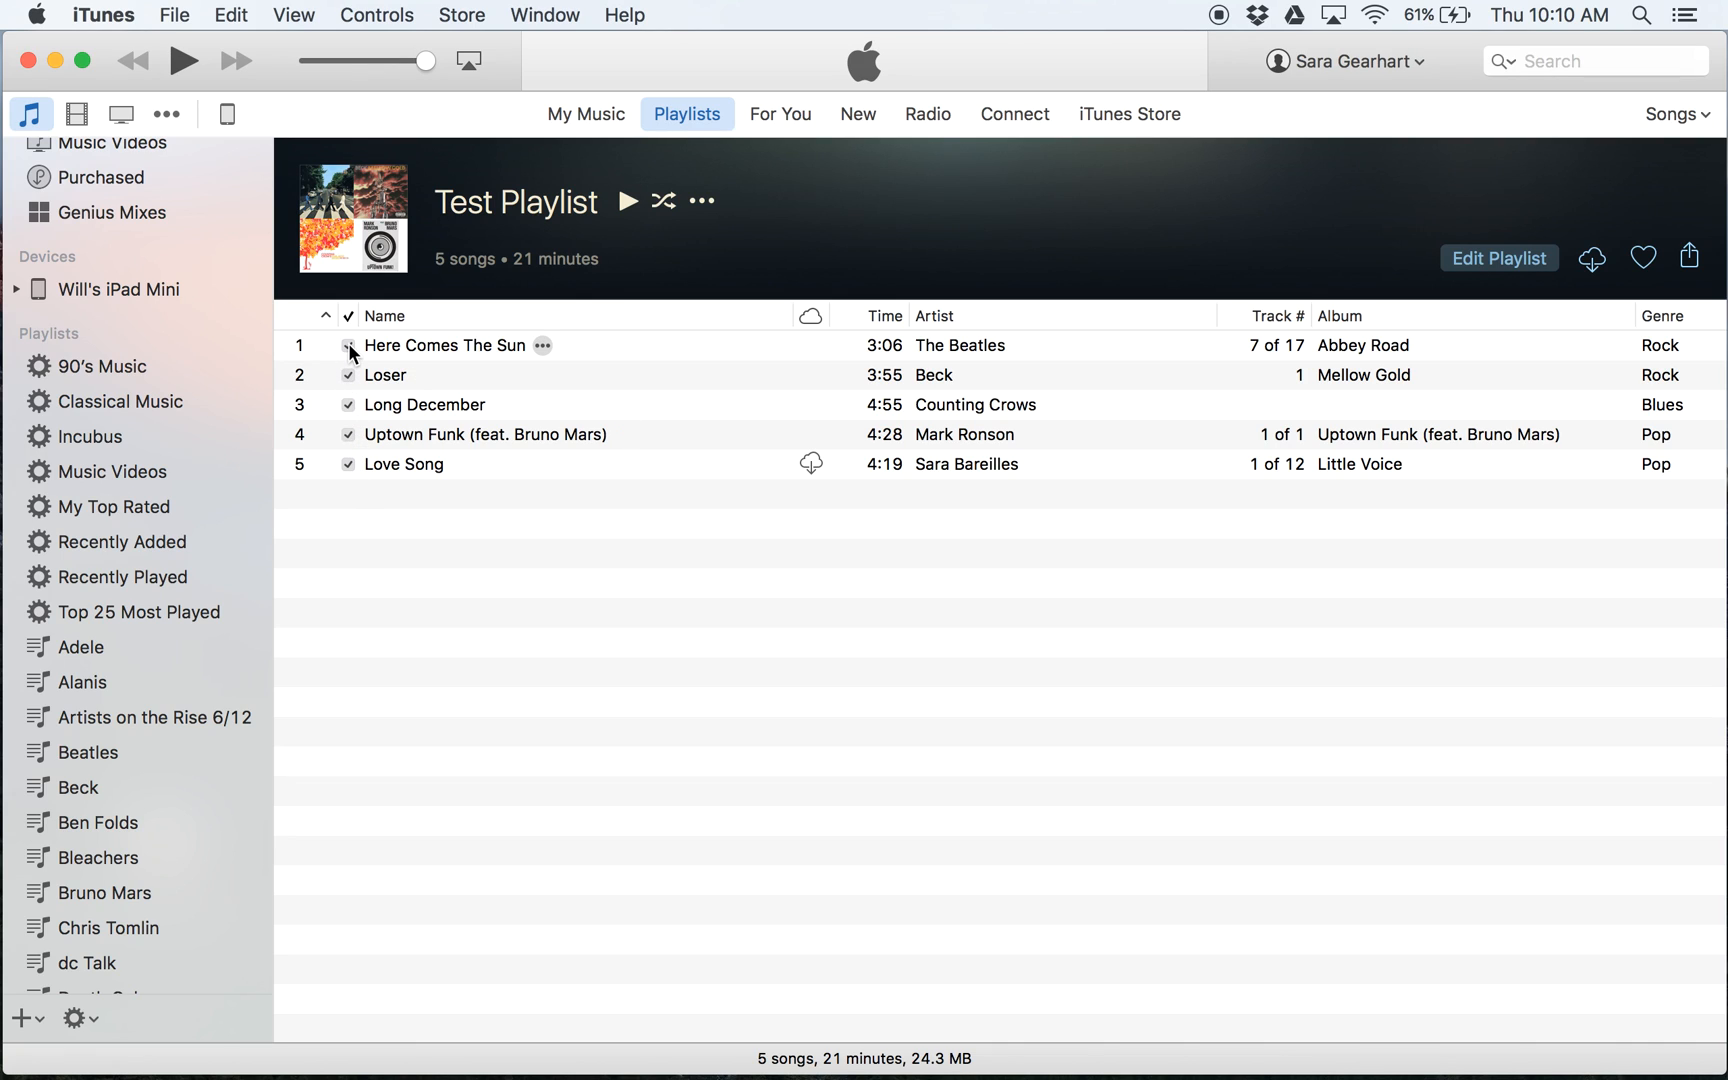
mouse_move(380, 534)
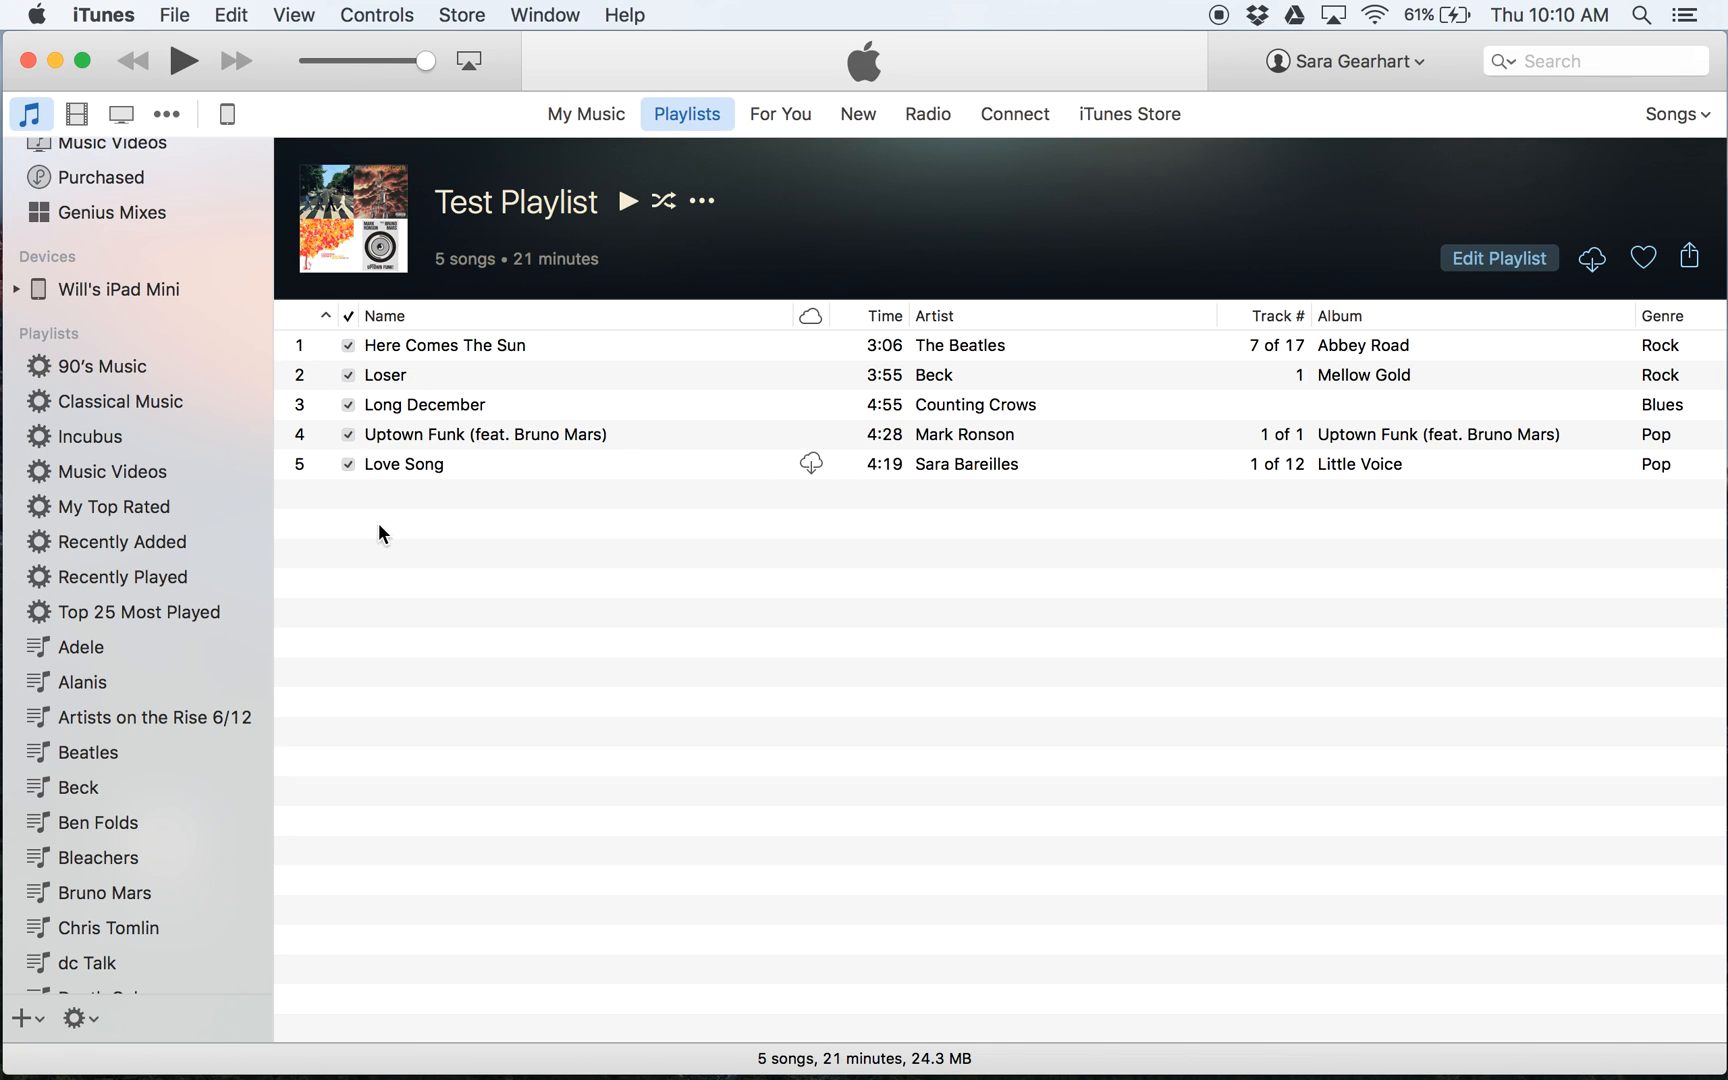
mouse_move(350, 350)
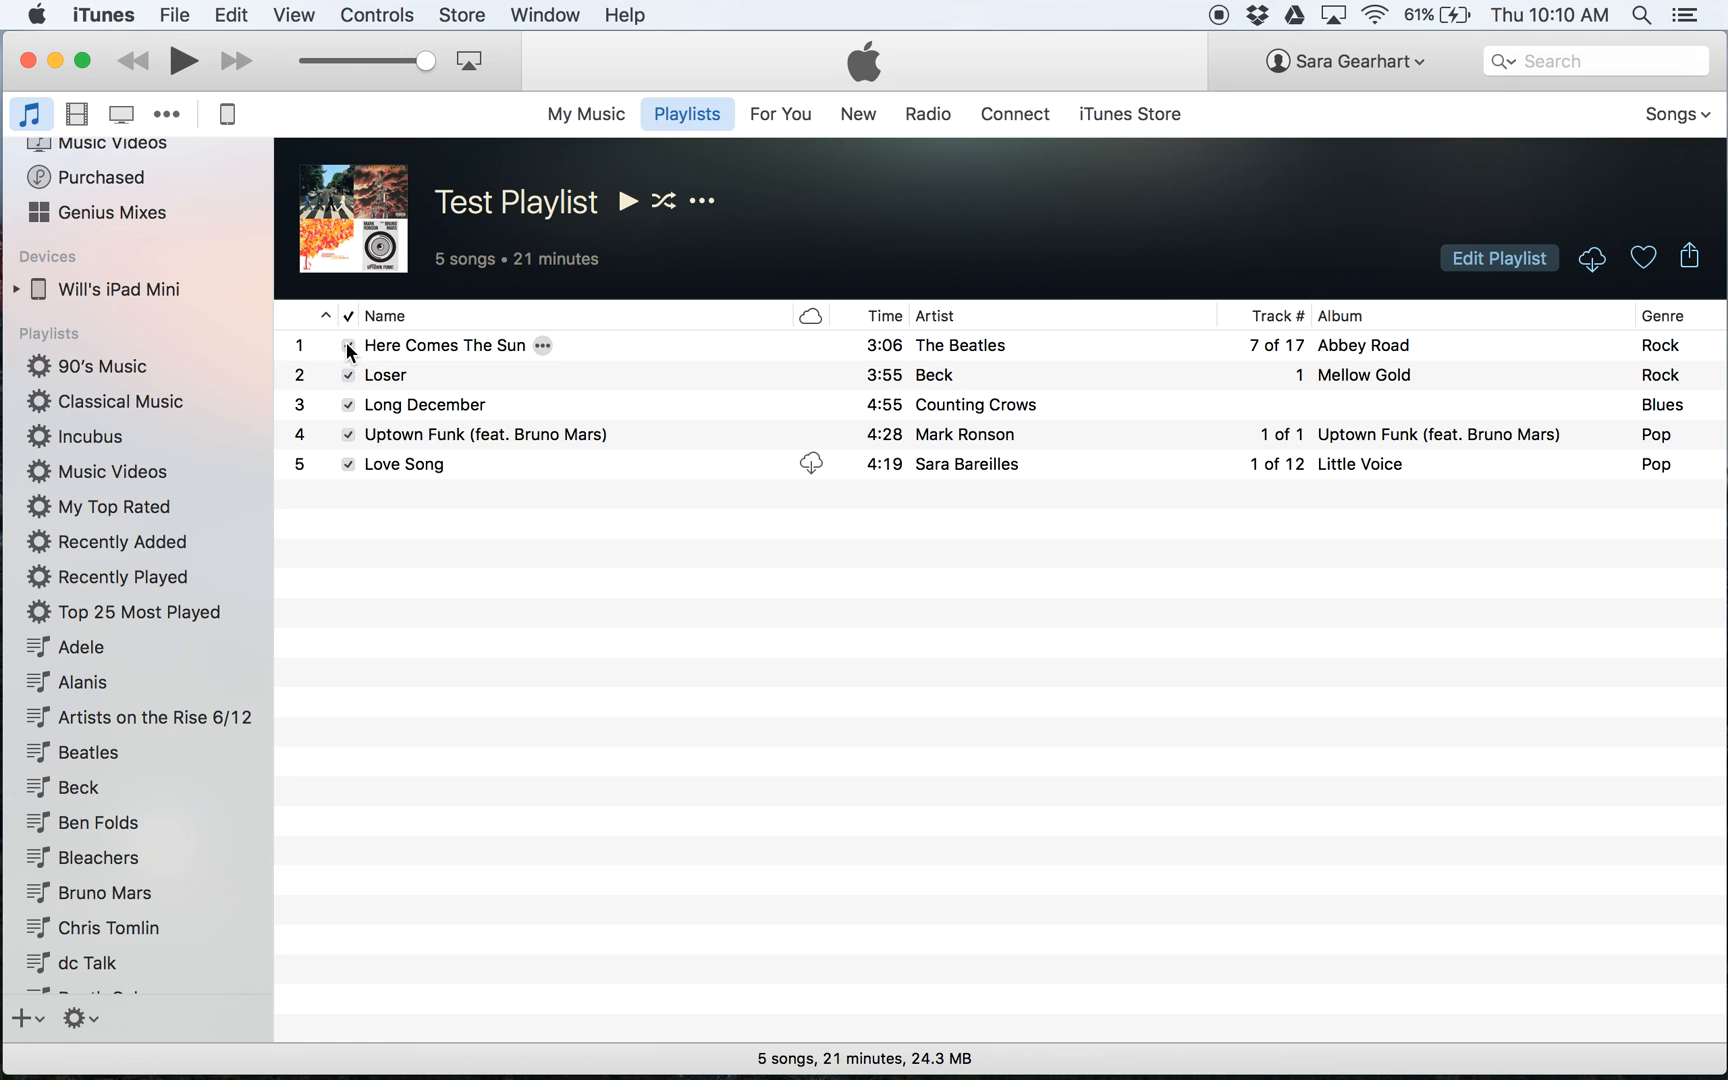
Step: Select all five songs with Cmd+A and apply Uncheck Selection
key(cmd+a)
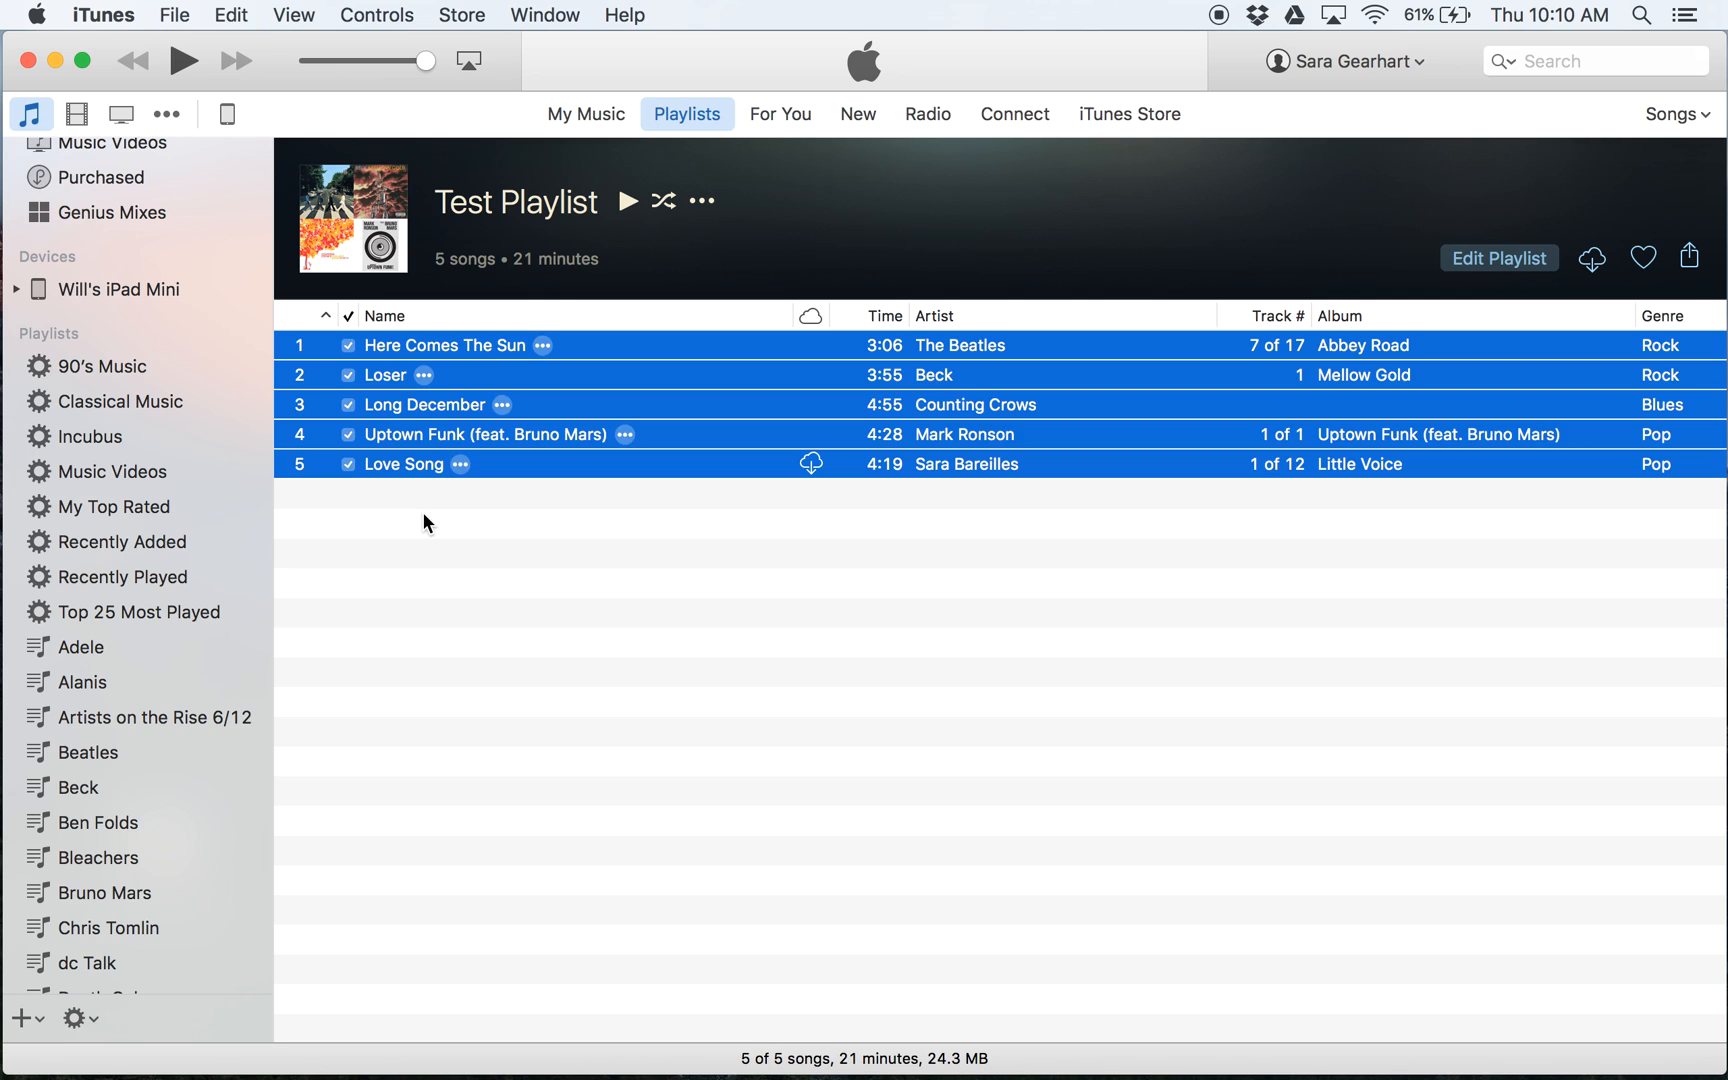
mouse_move(396, 438)
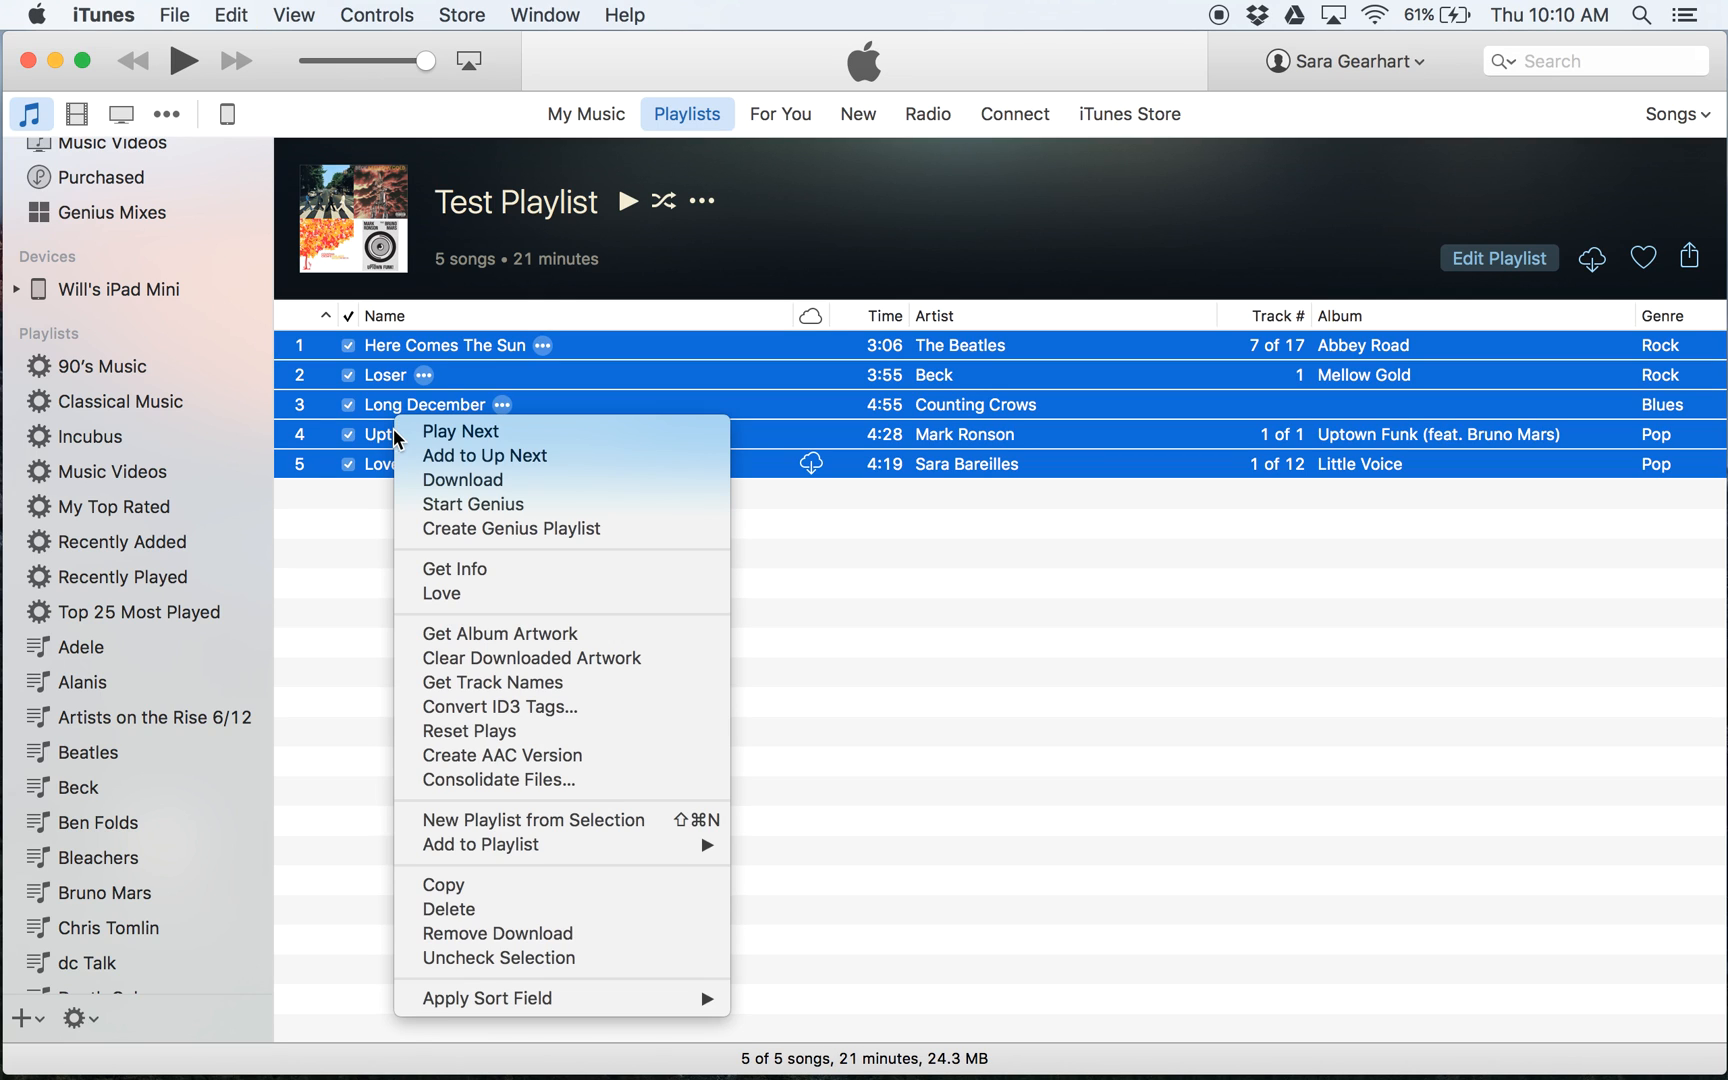
mouse_move(492, 984)
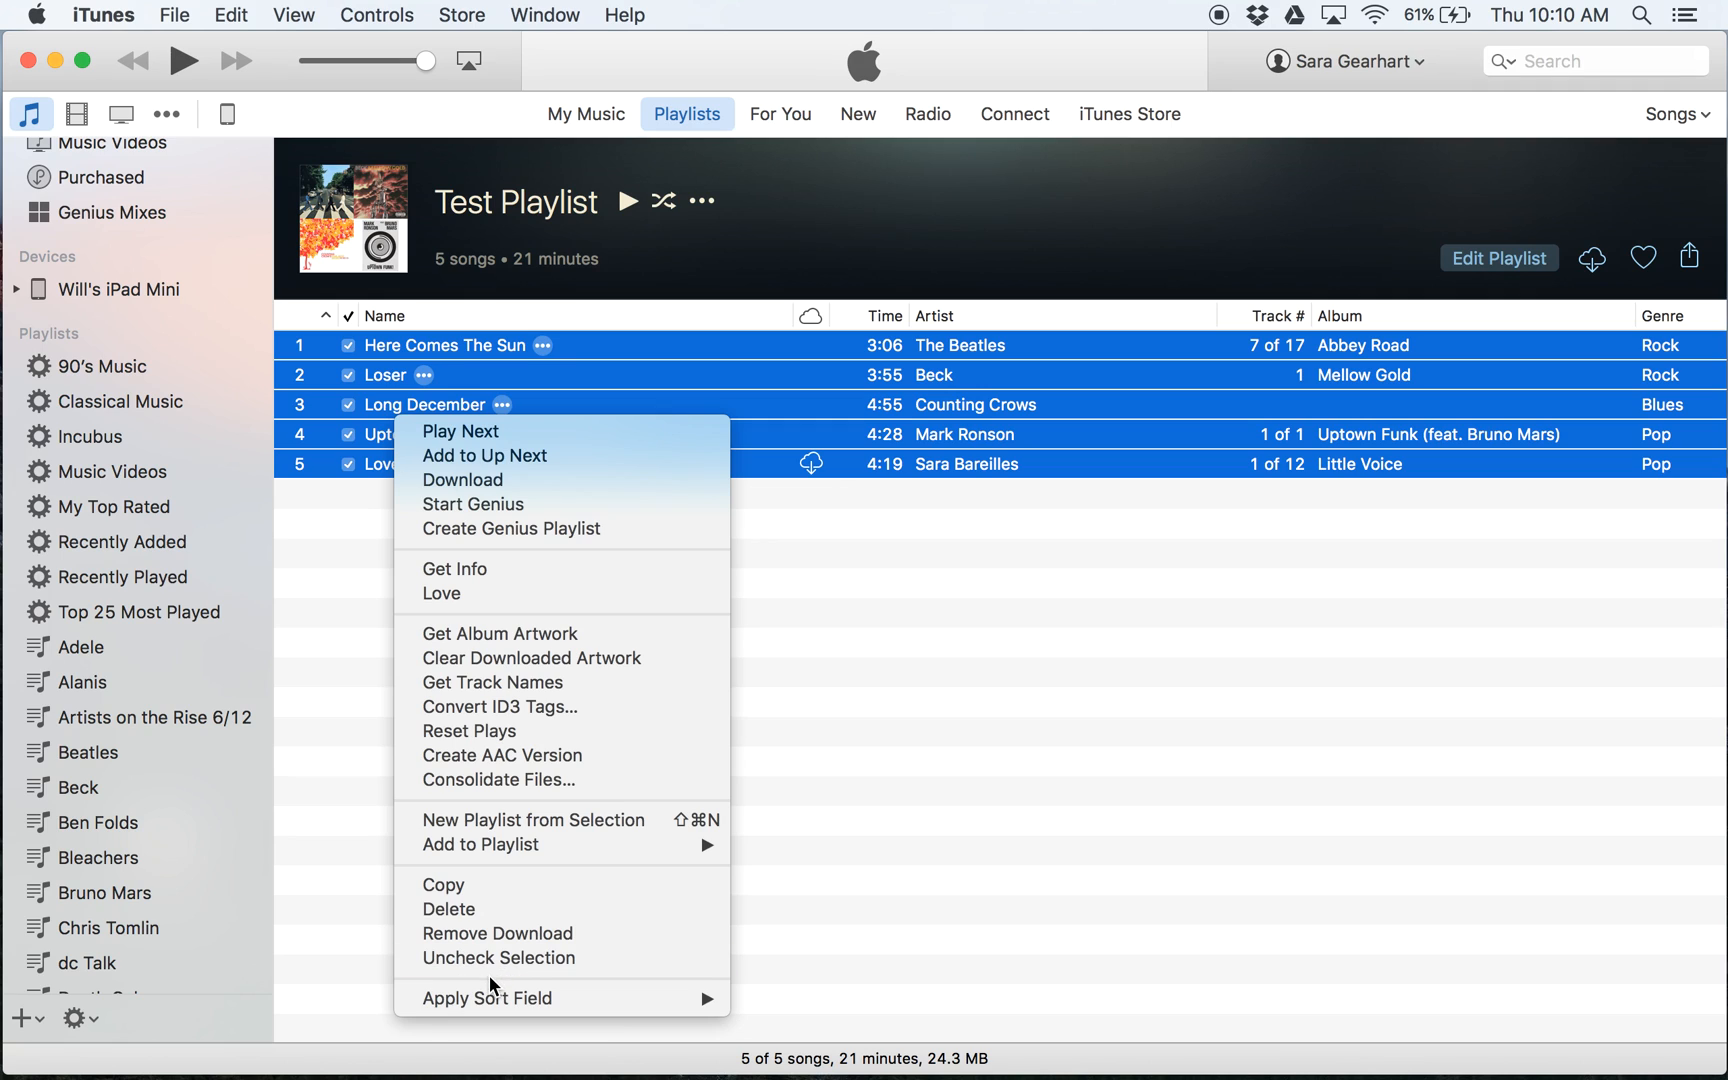
click(498, 956)
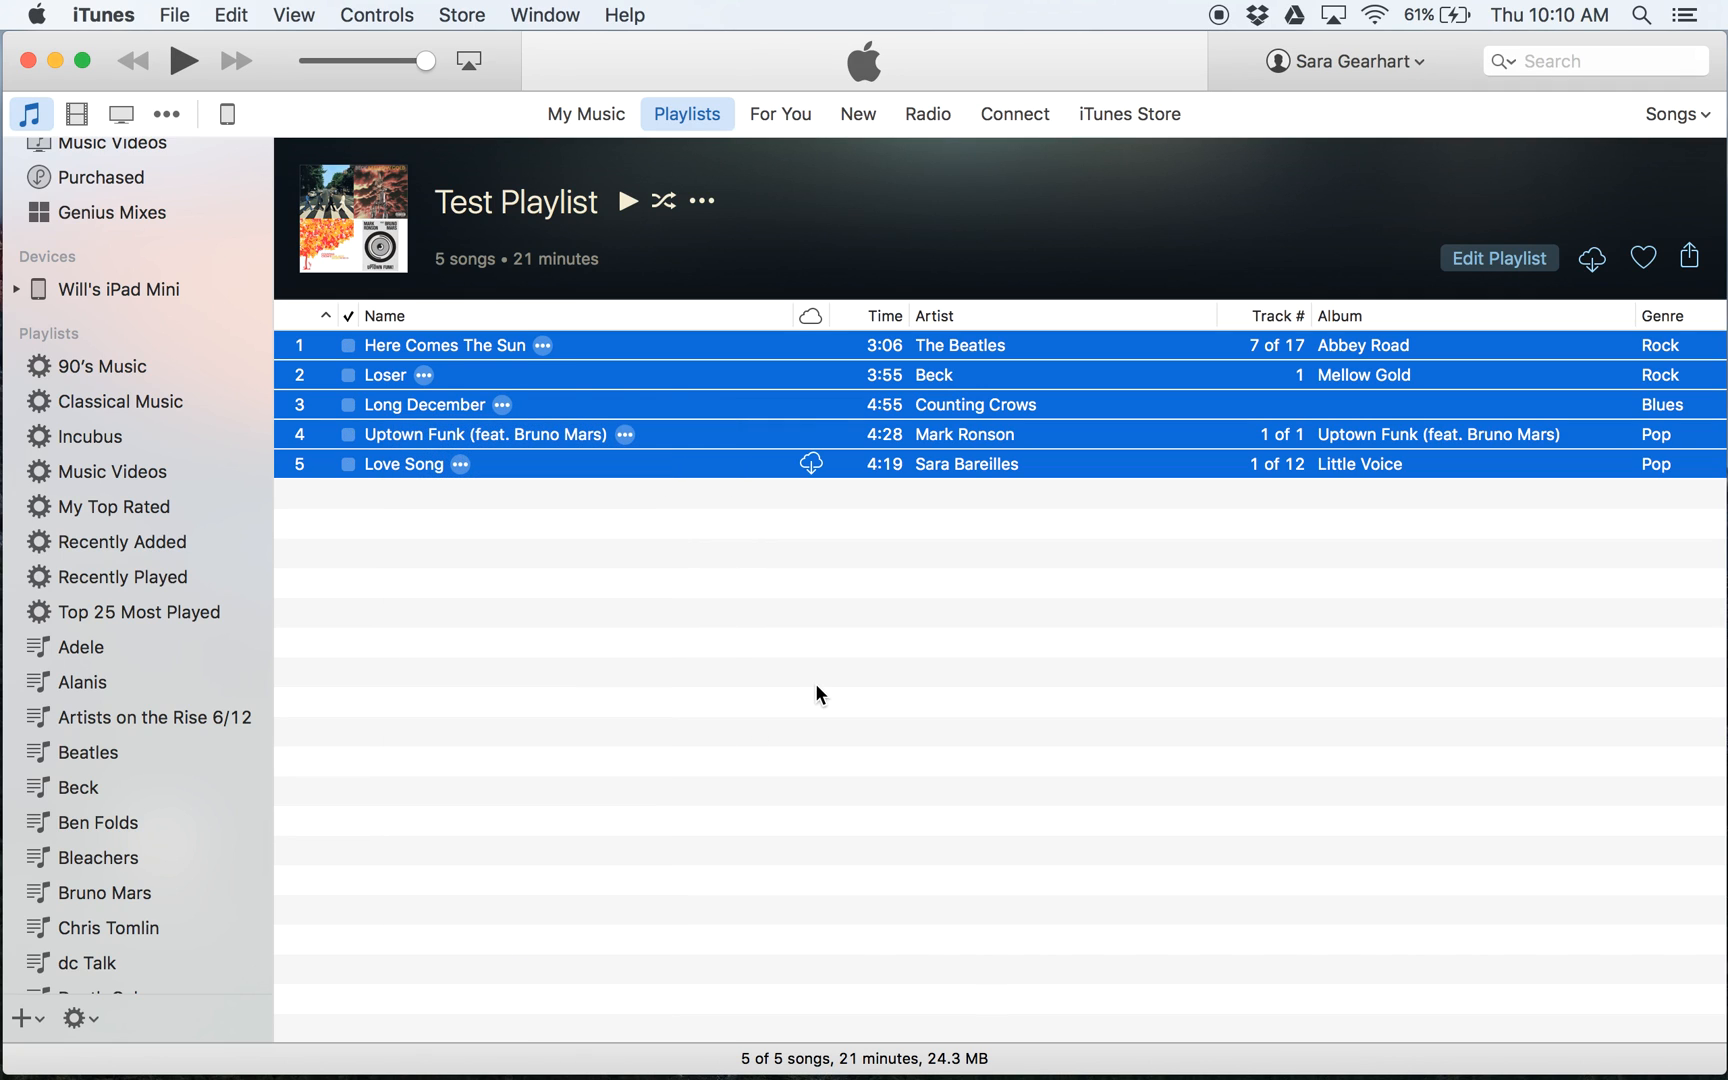
mouse_move(448, 550)
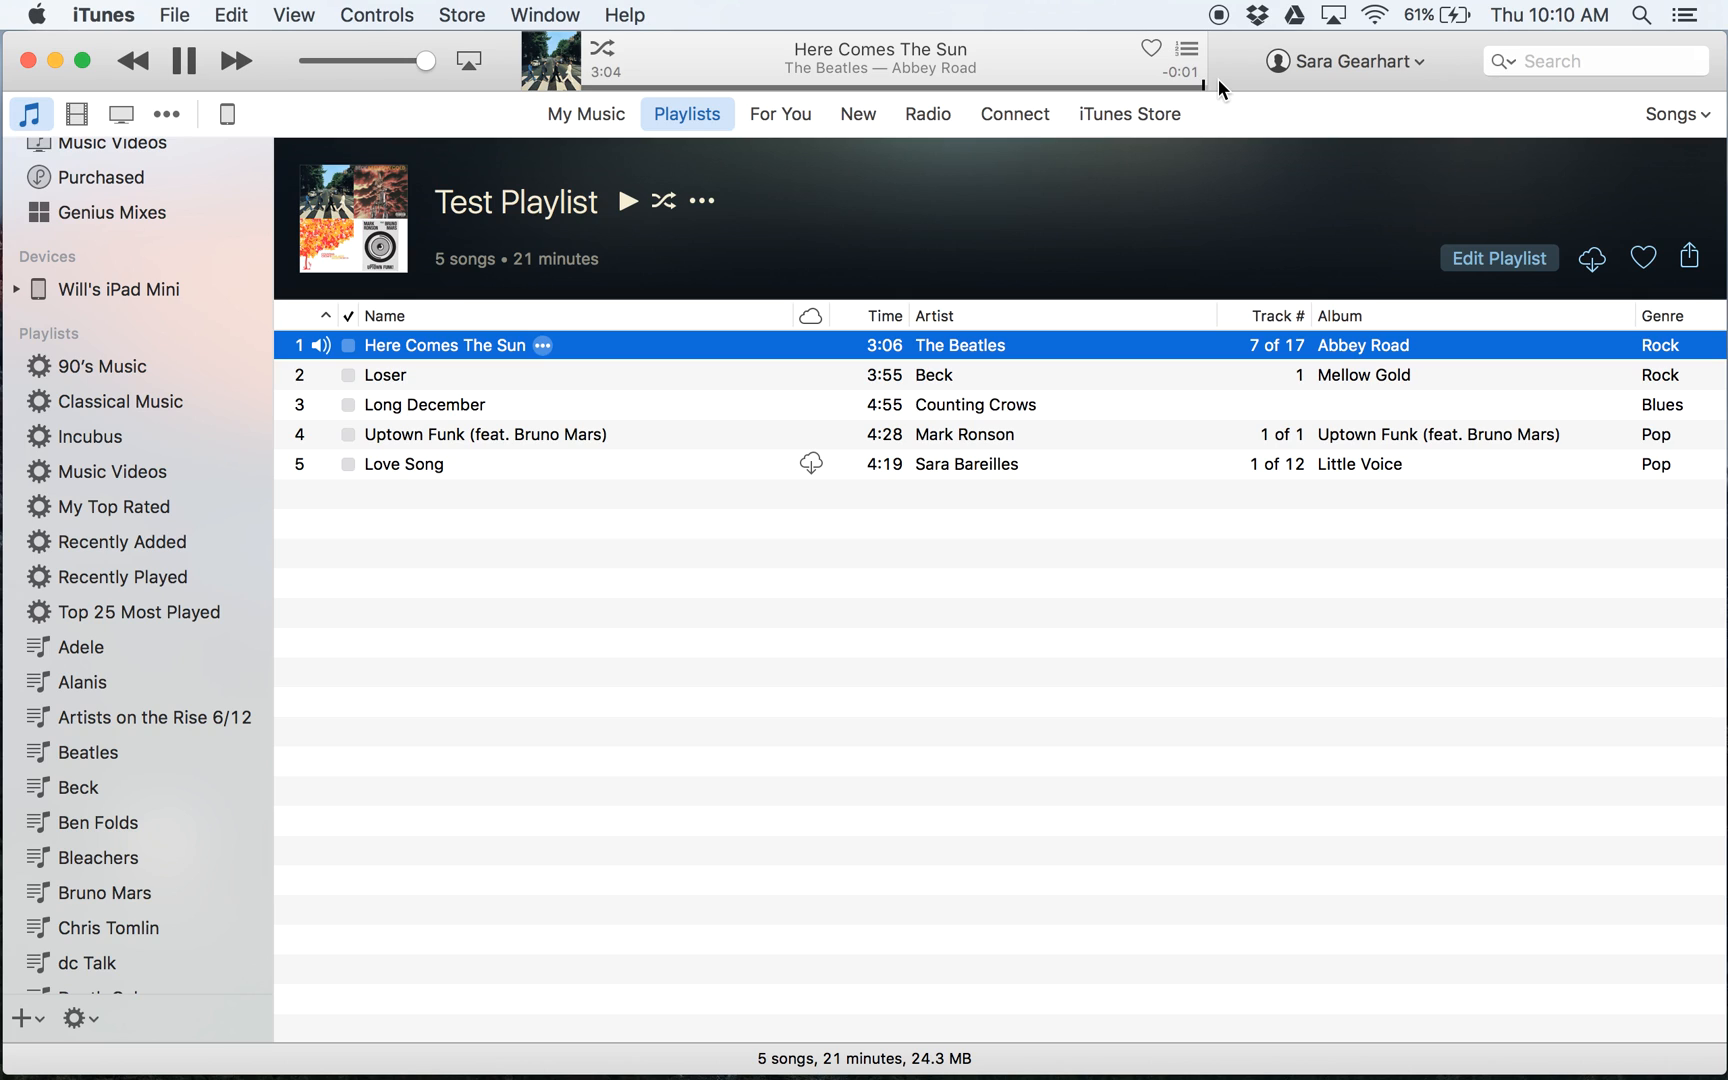
Step: Skip Here Comes The Sun to its end, start Loser, and skip it to its end too
click(182, 60)
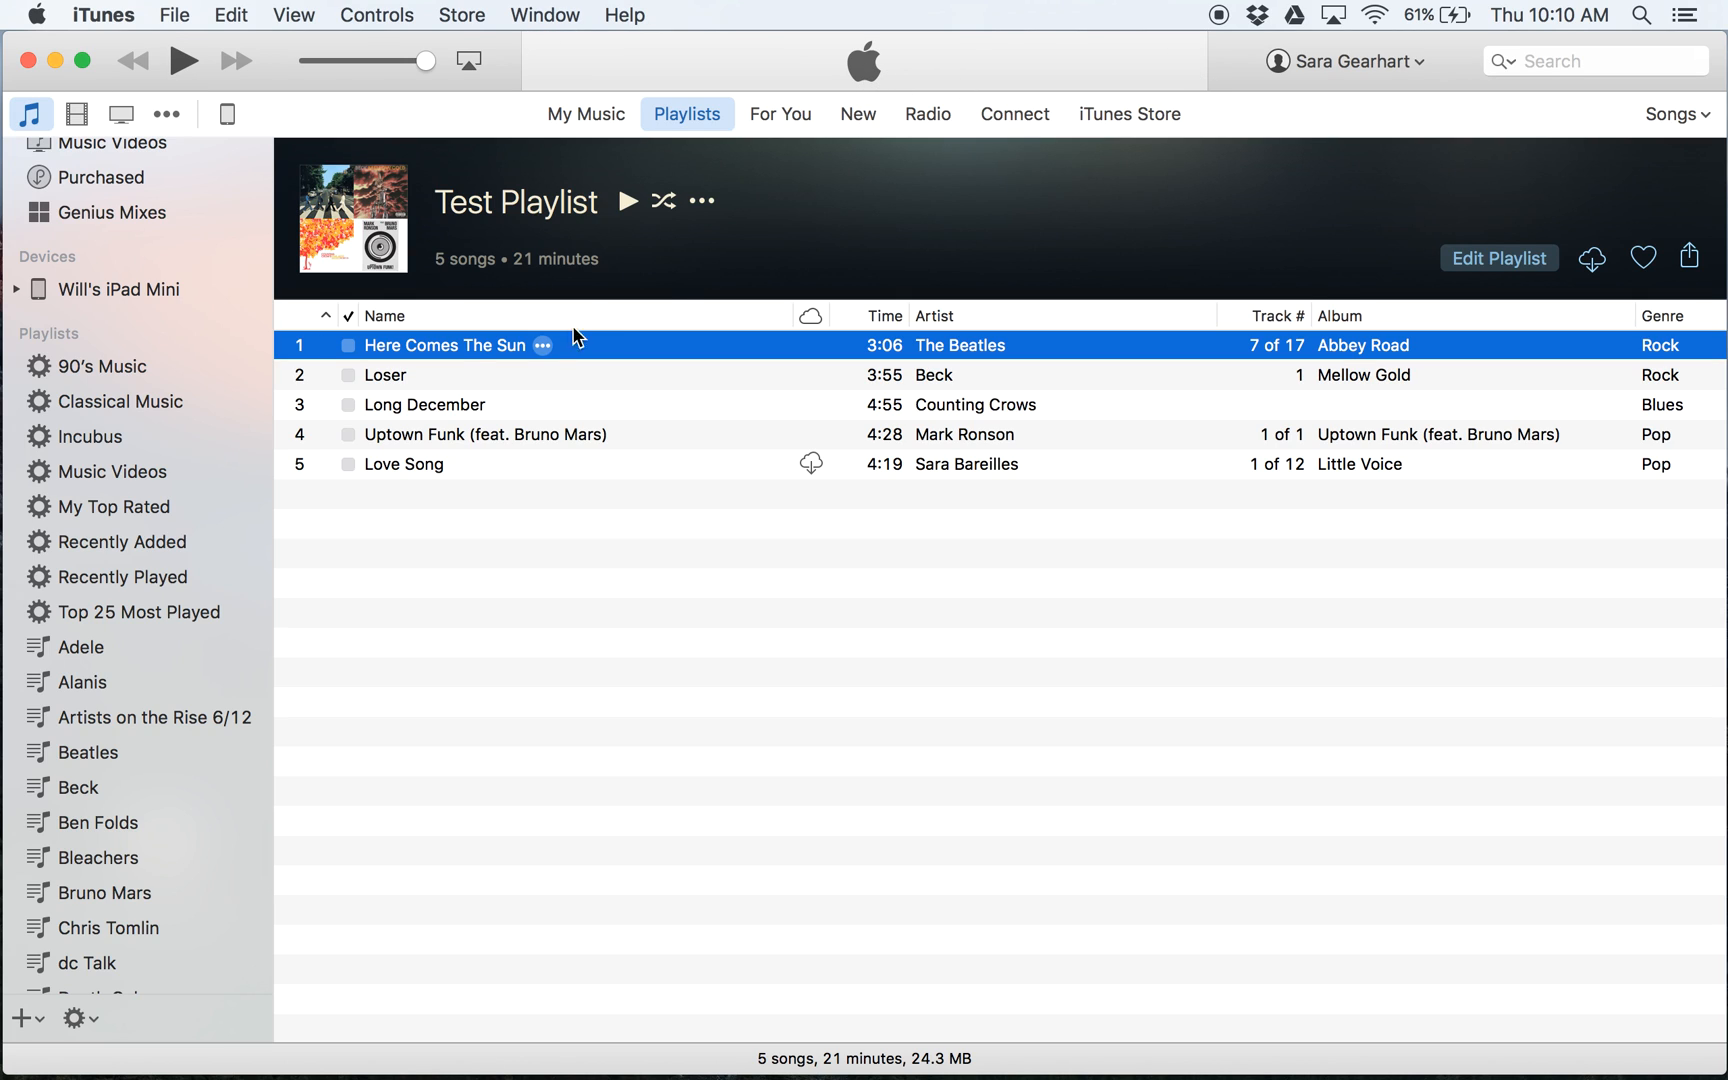
double_click(384, 374)
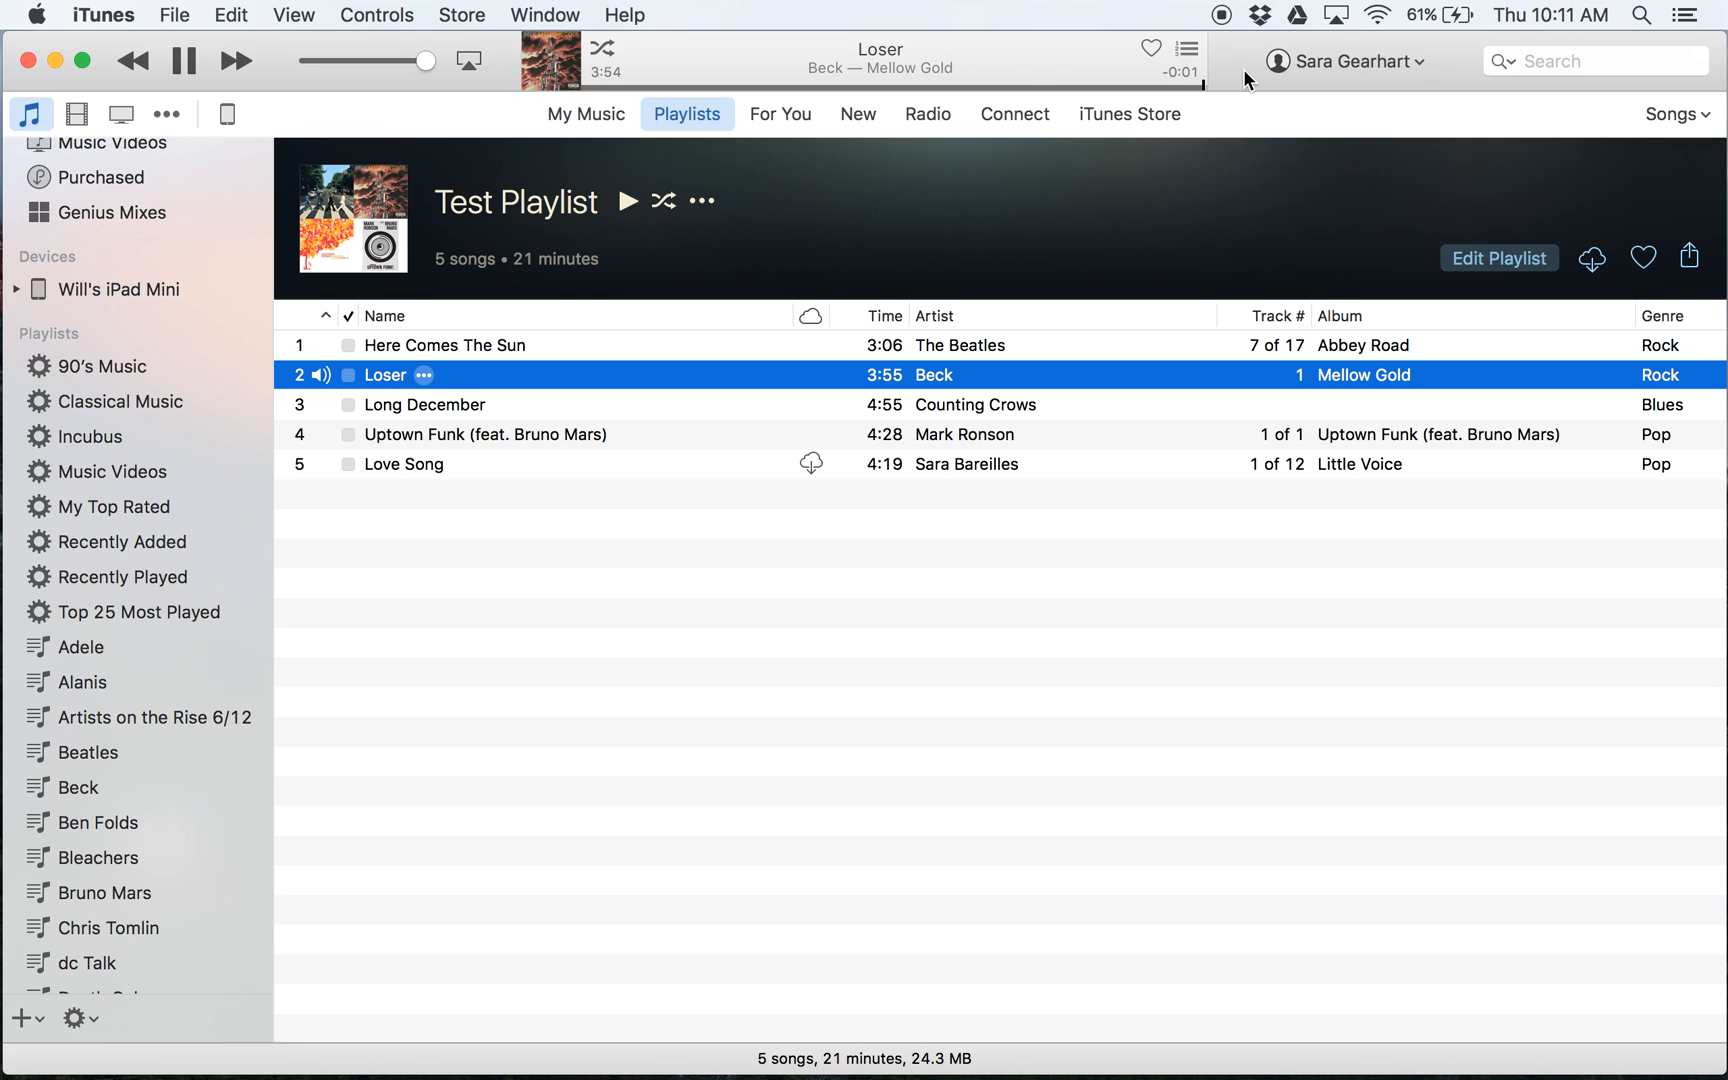
click(182, 60)
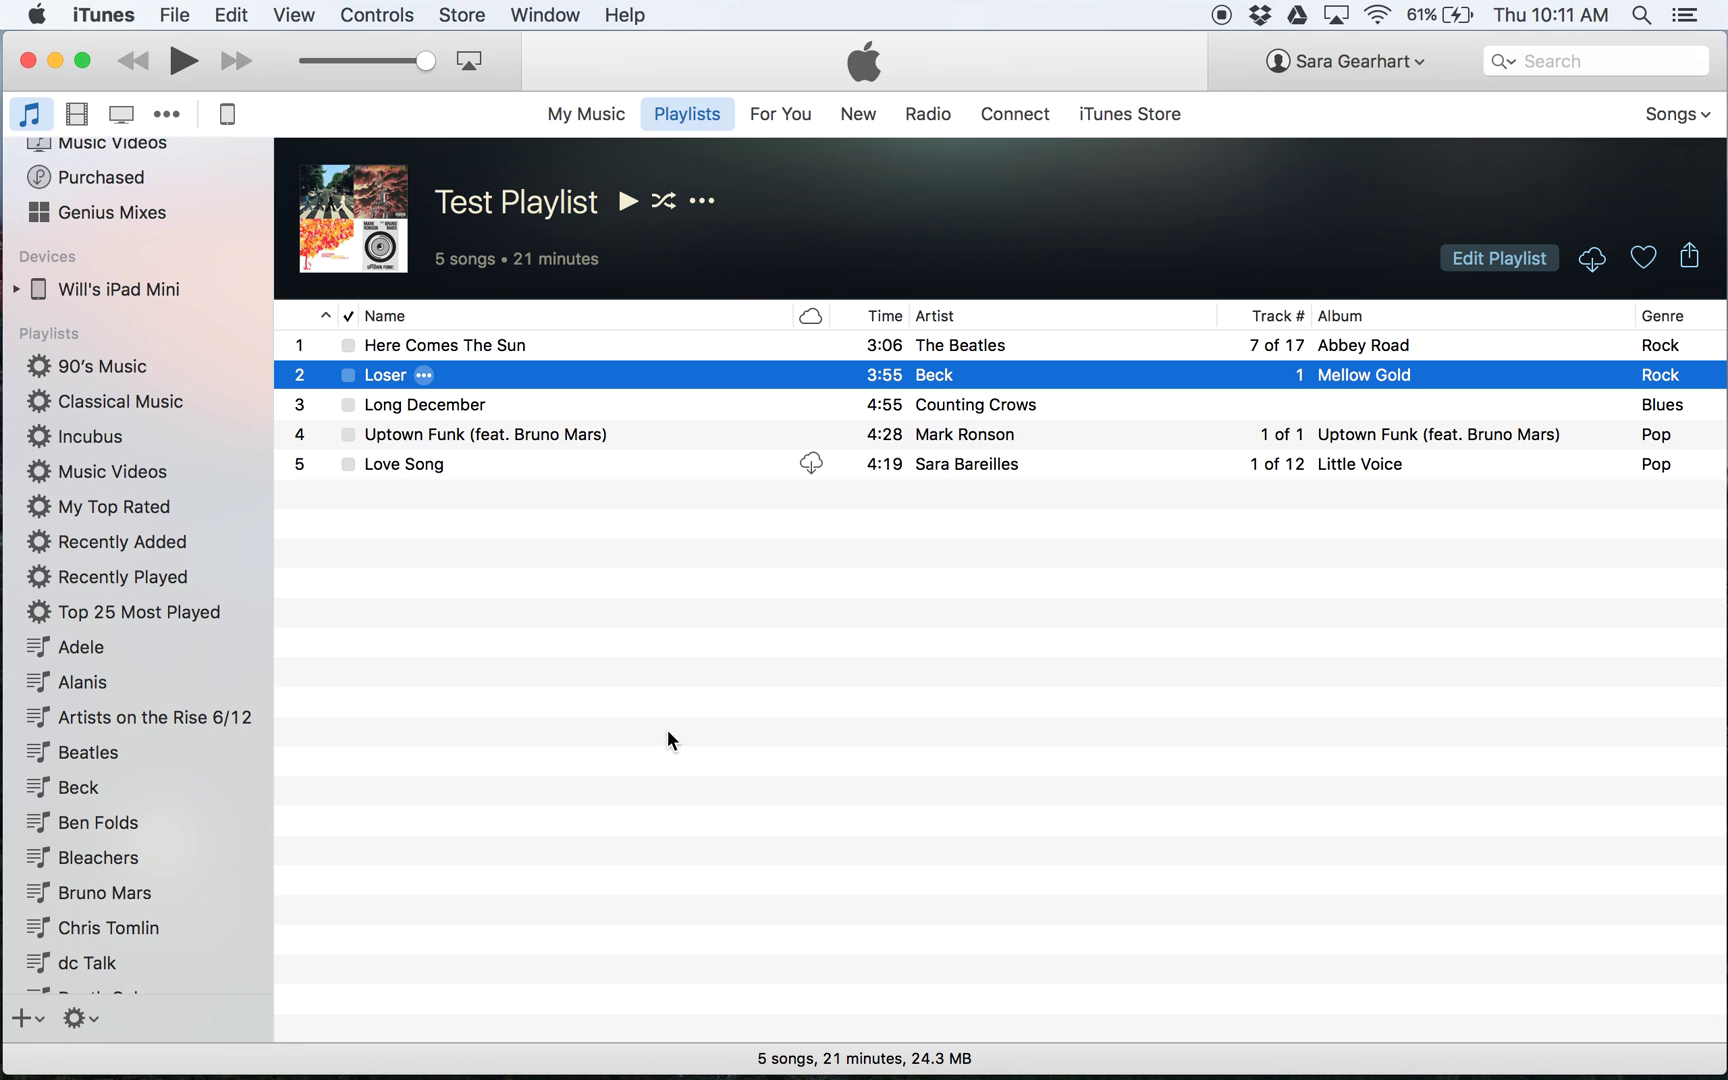
mouse_move(652, 754)
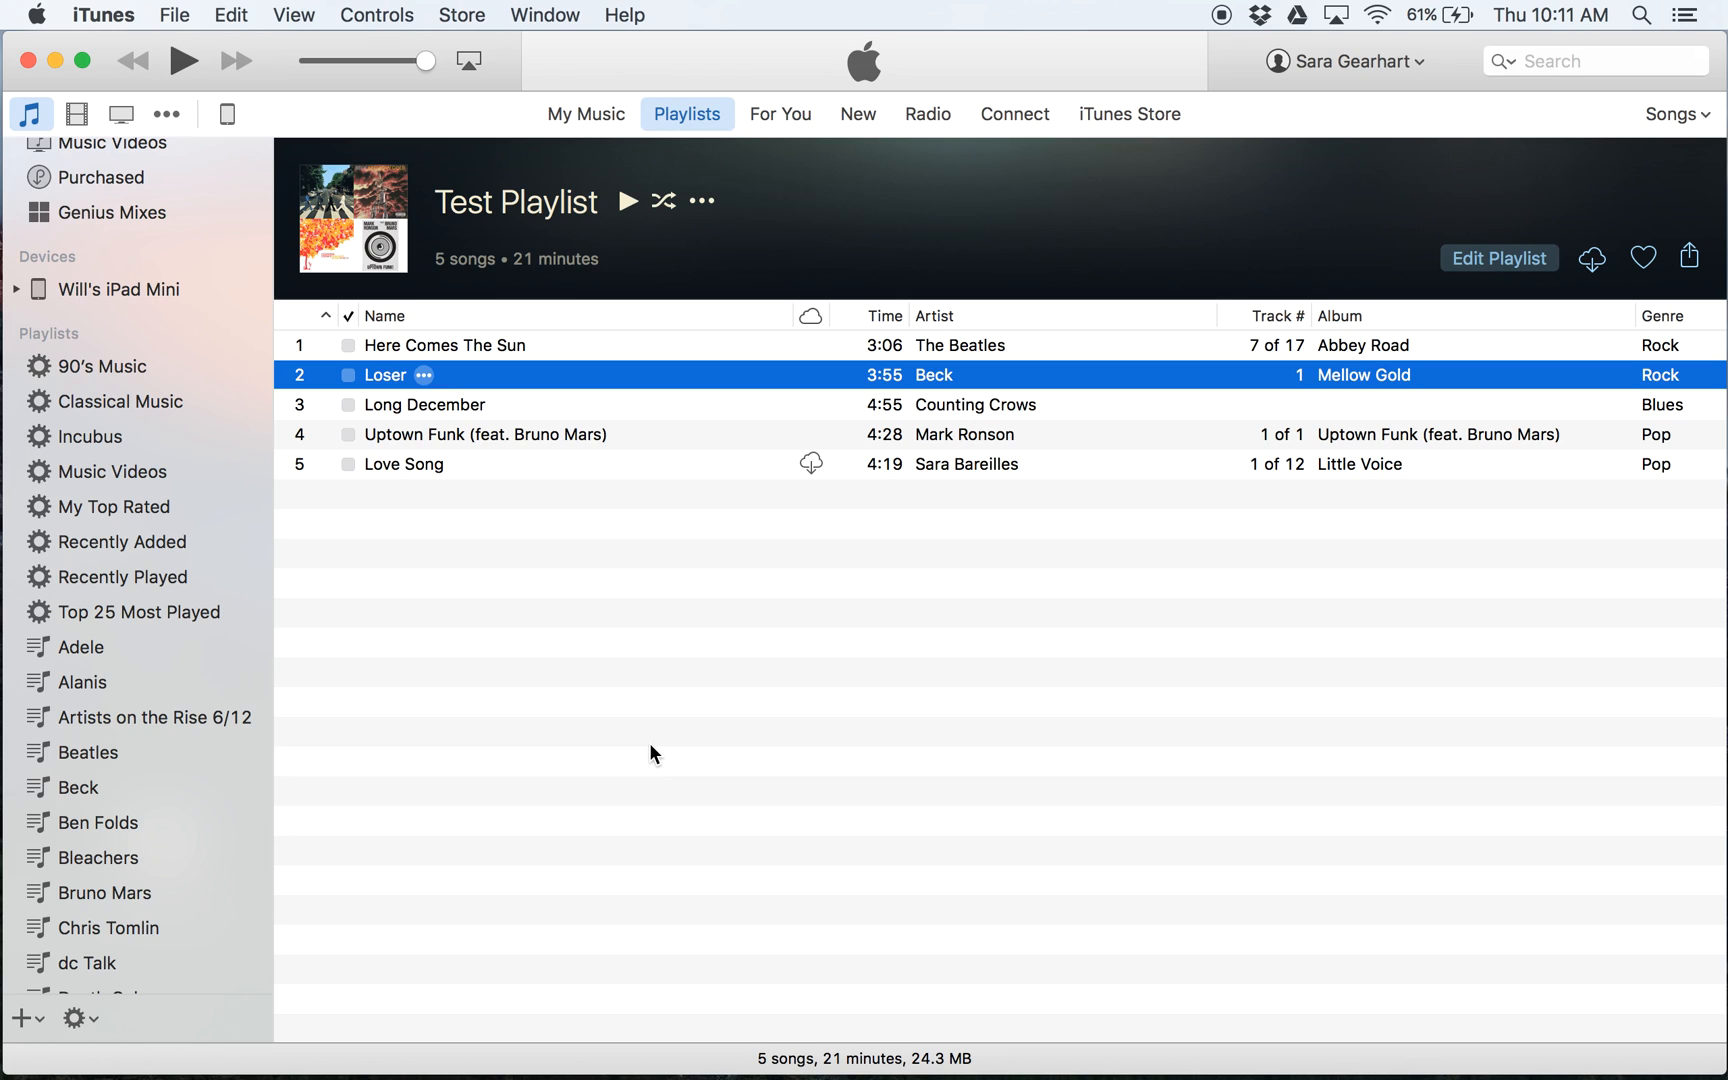